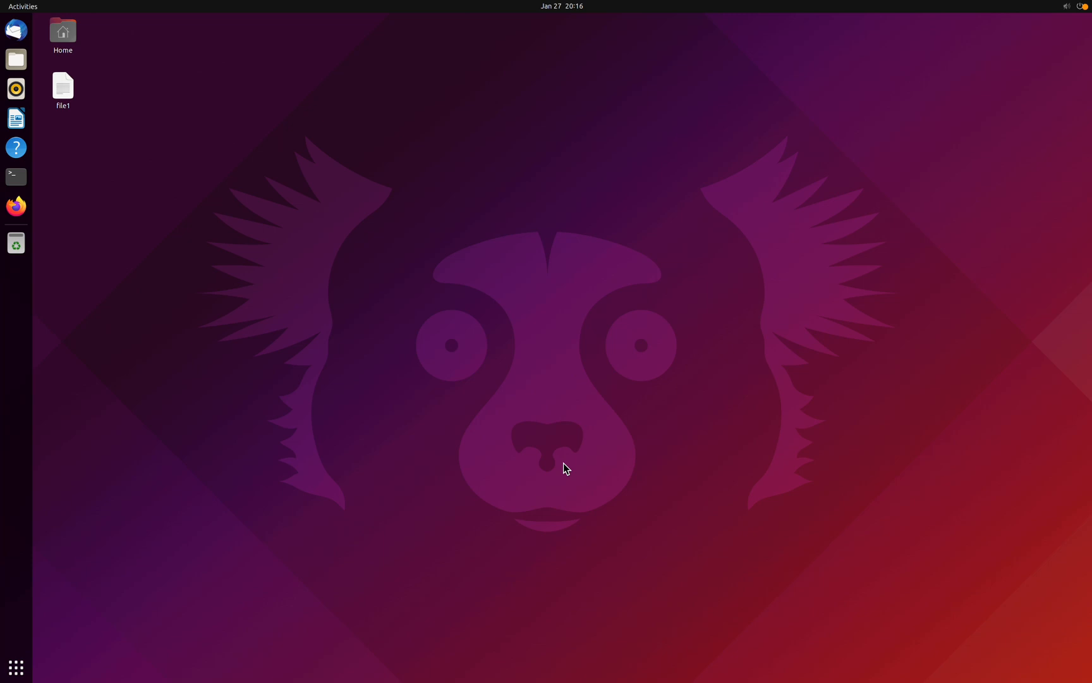
mouse_move(379, 368)
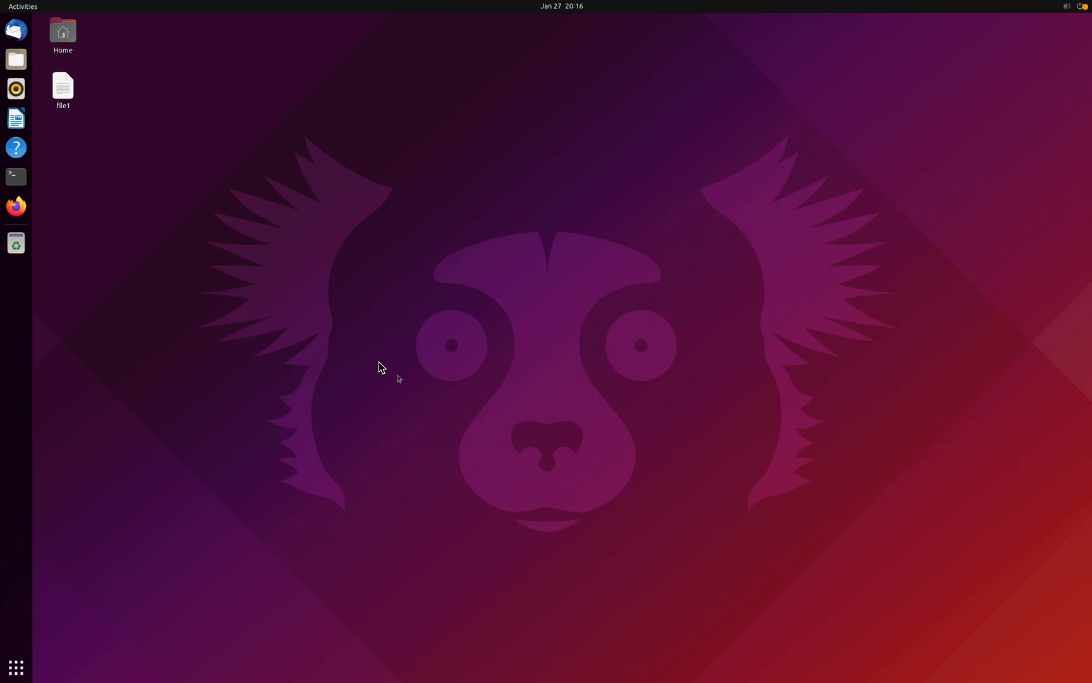
mouse_move(15, 176)
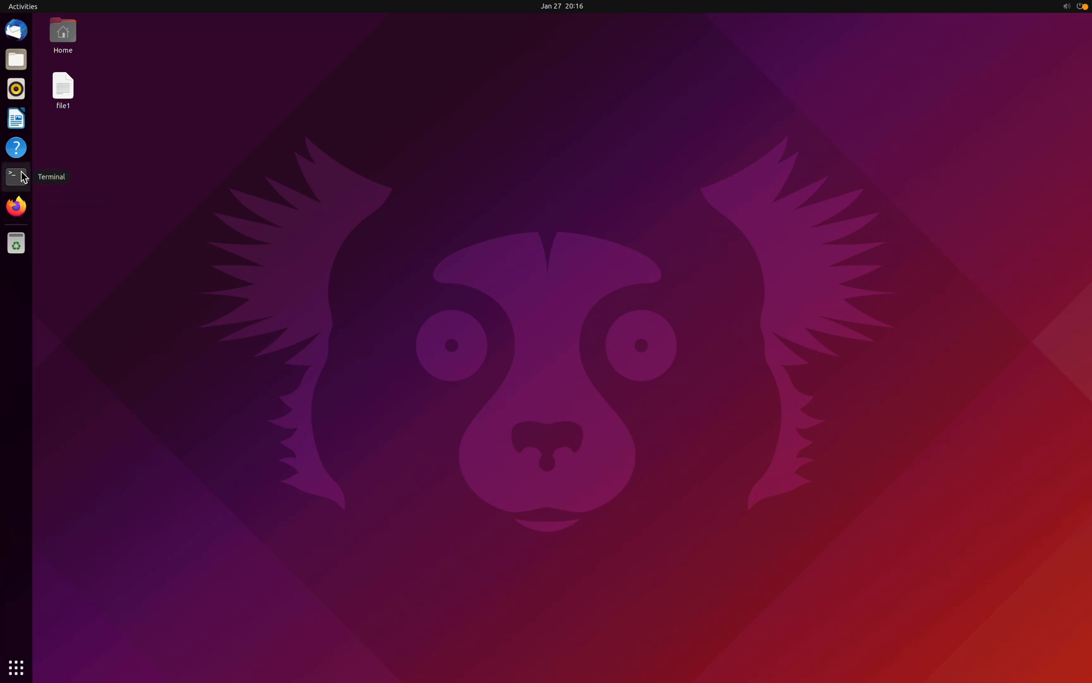
mouse_move(15, 668)
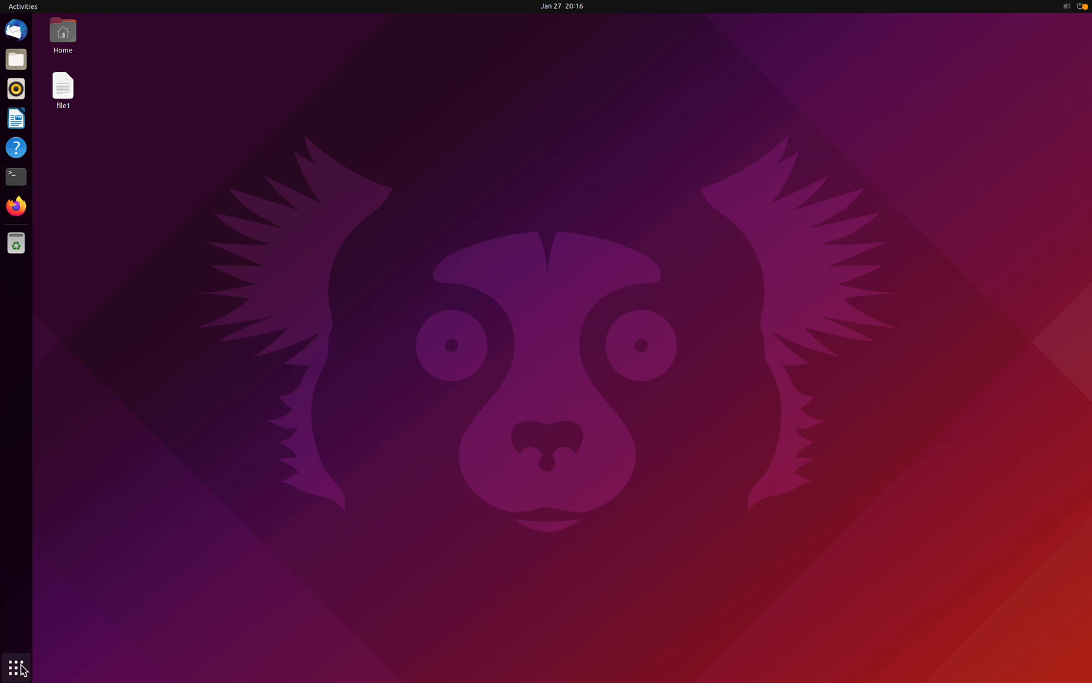
- Launch Terminal from Show Applications by searching 'ter'
left_click(15, 667)
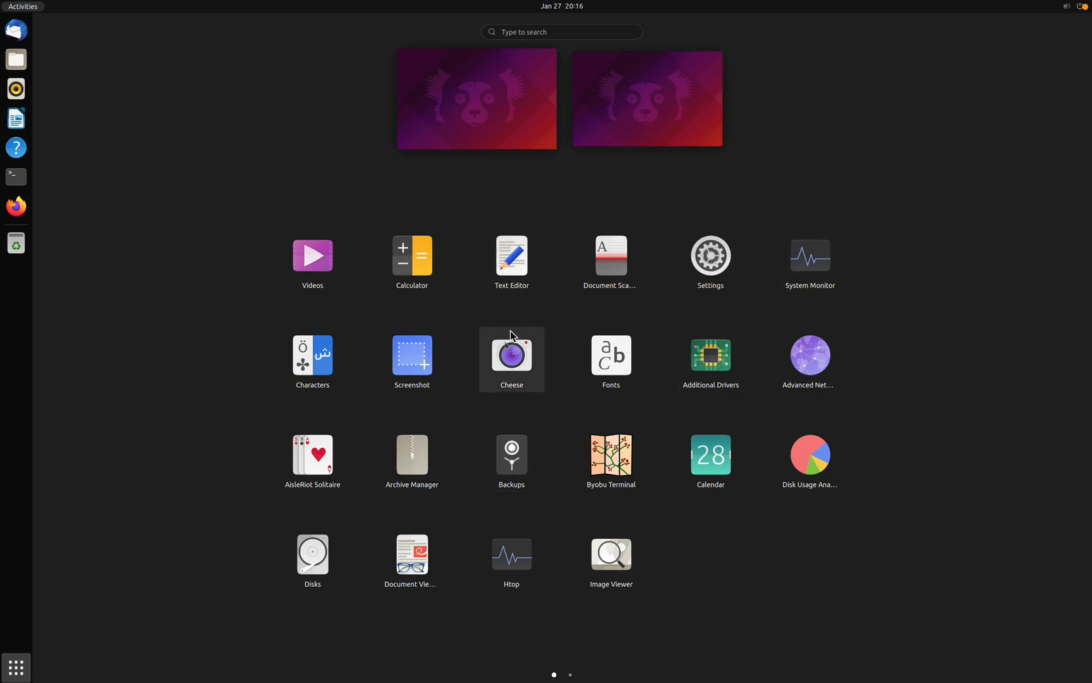
type("ter")
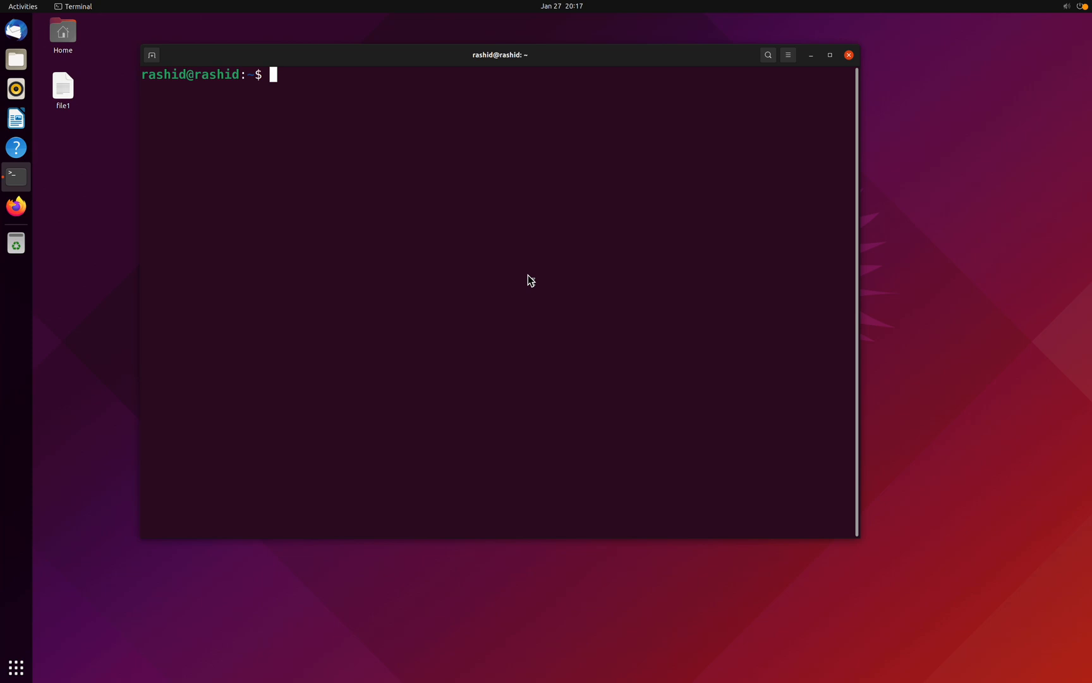
- Run pwd to print the current directory /home/rashid
type("/")
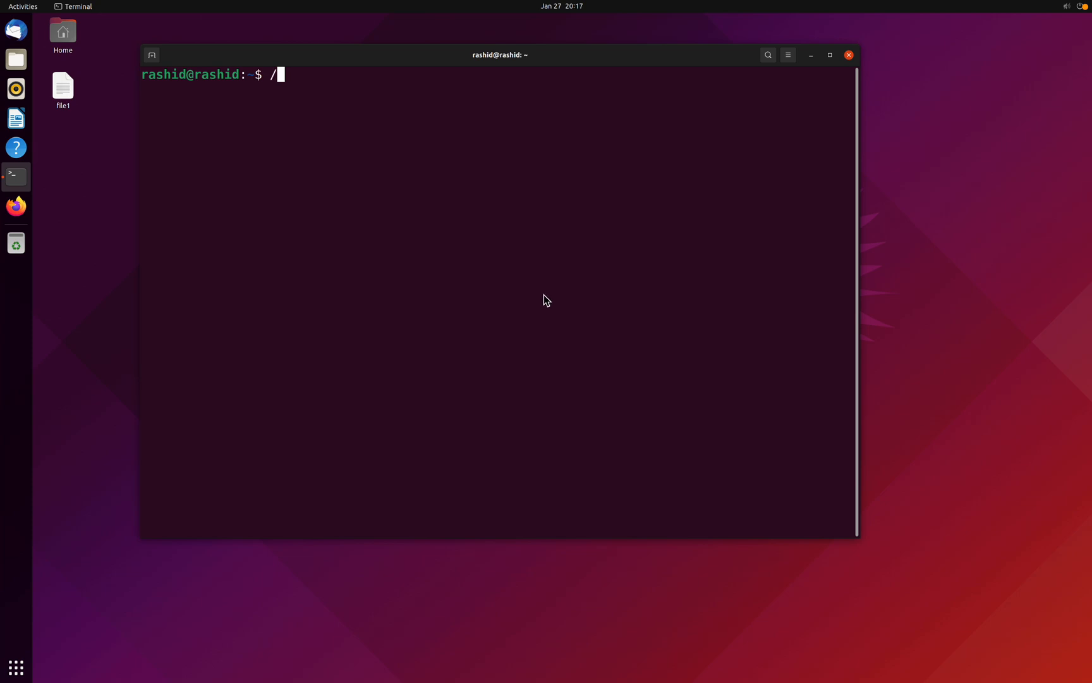
key("Backspace")
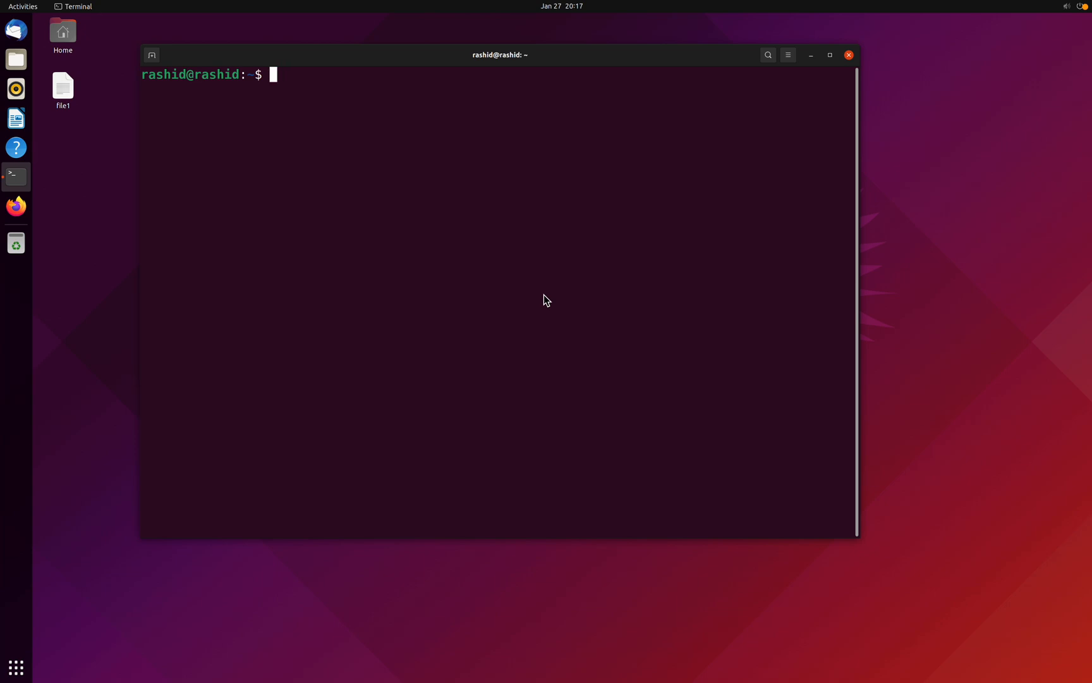
type("pwd")
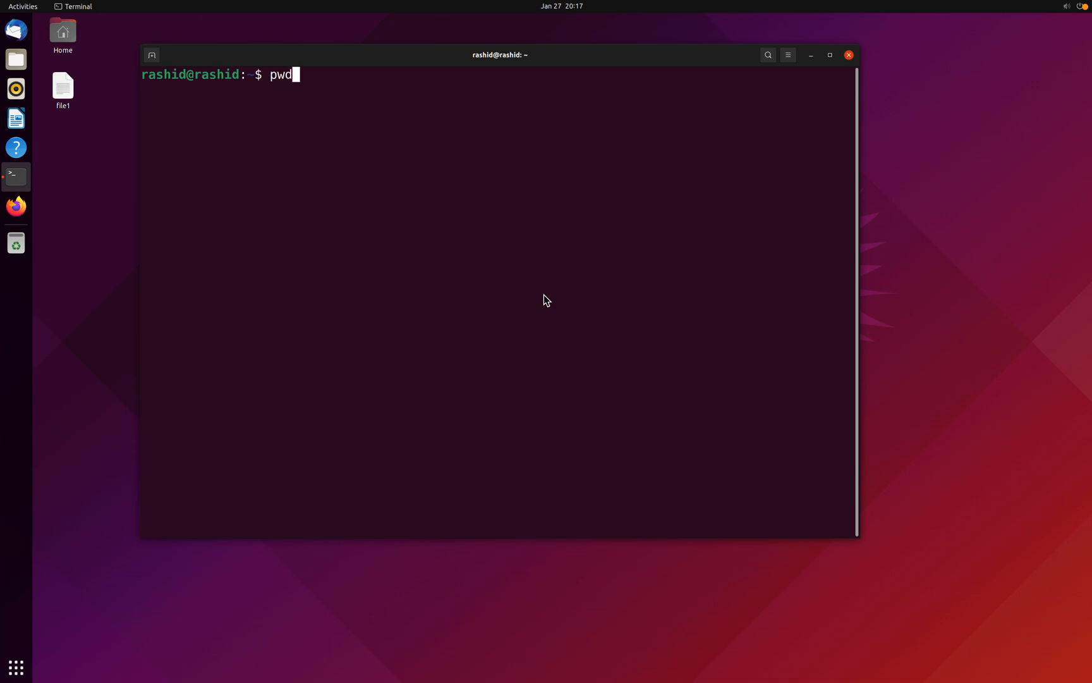
key("Return")
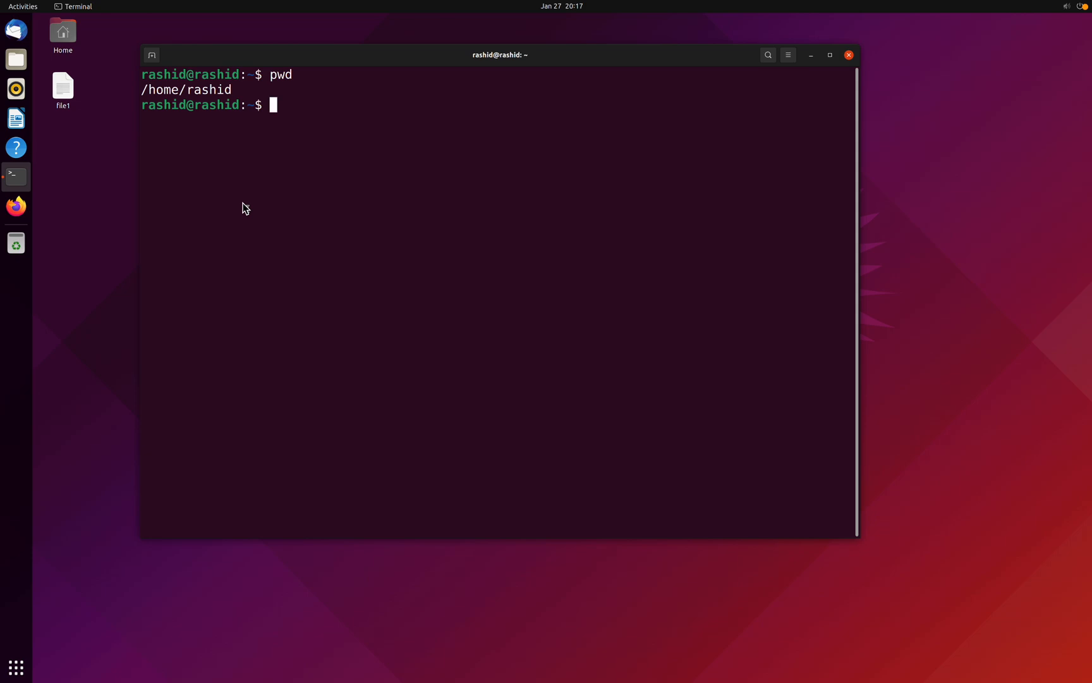
mouse_move(263, 221)
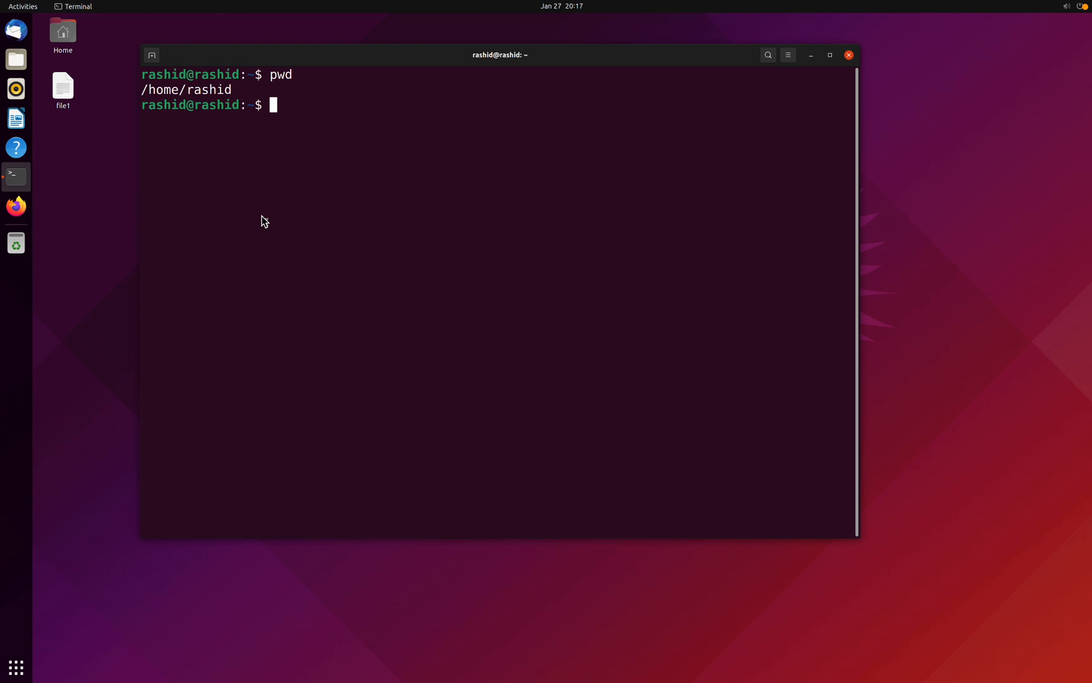
- Run ls to list the home directory's folders and files
type("ls")
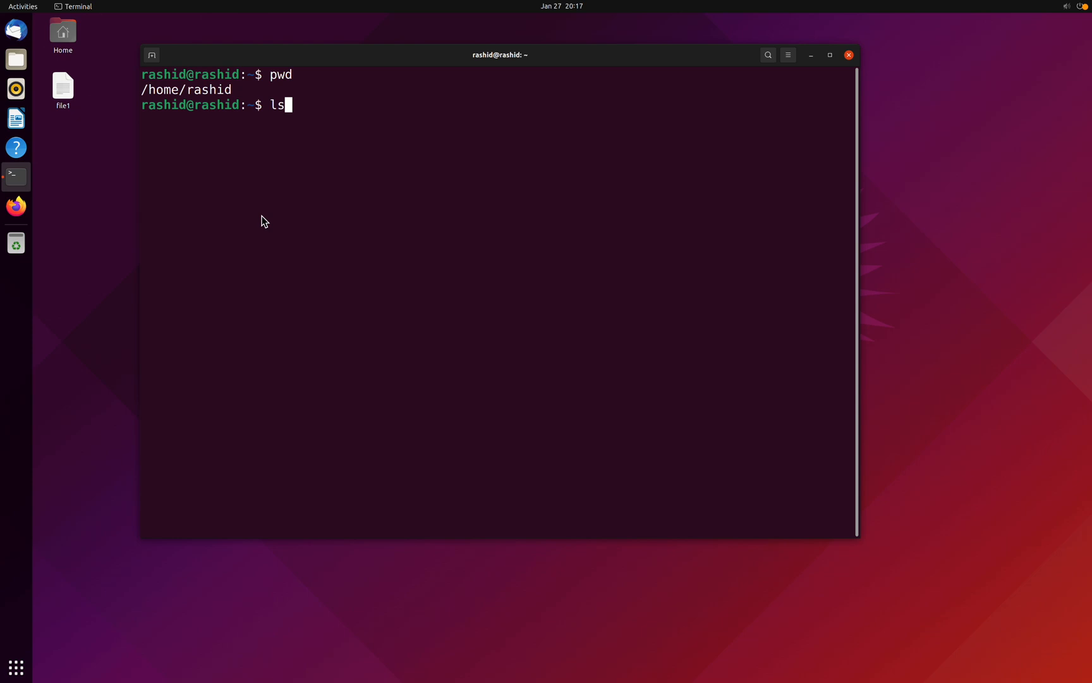
key("Return")
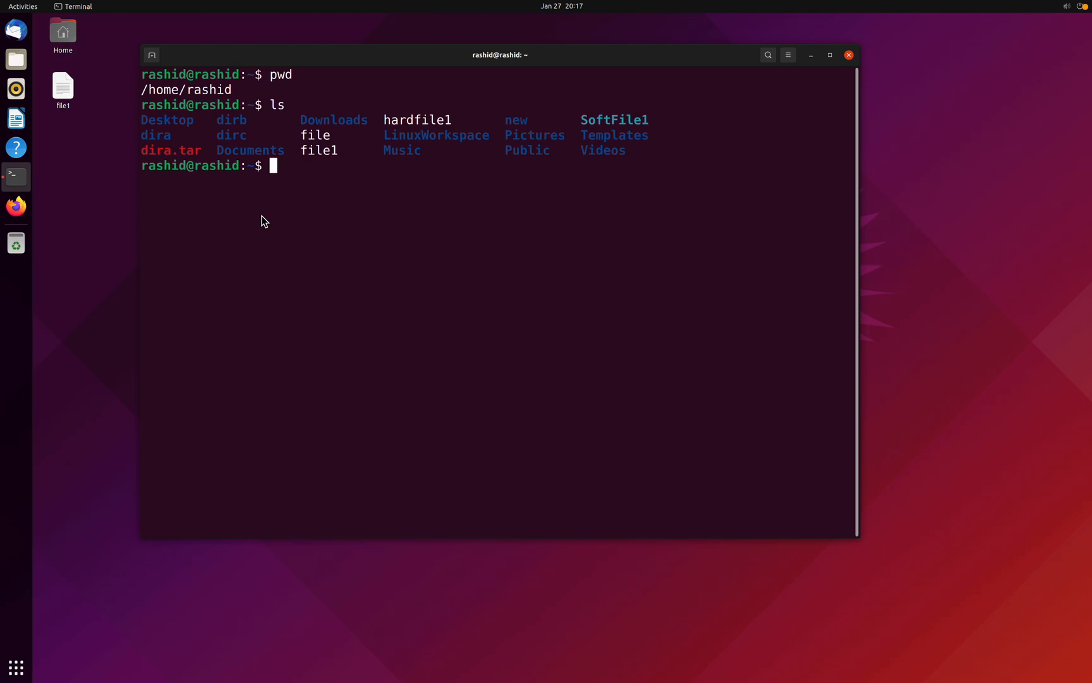
mouse_move(180, 128)
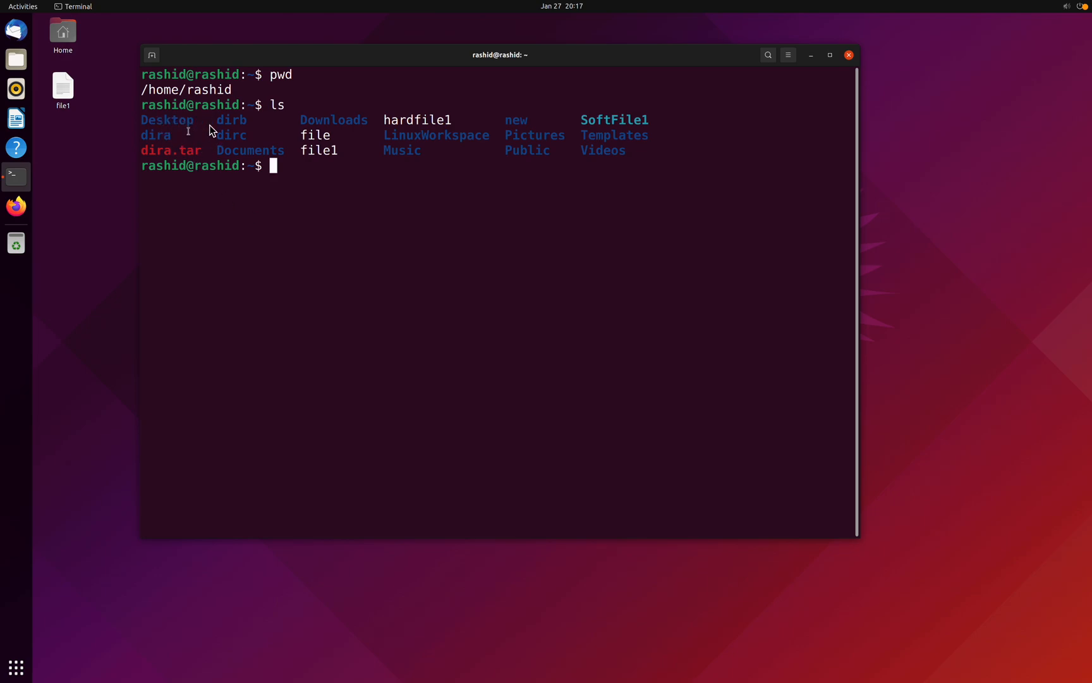
mouse_move(446, 120)
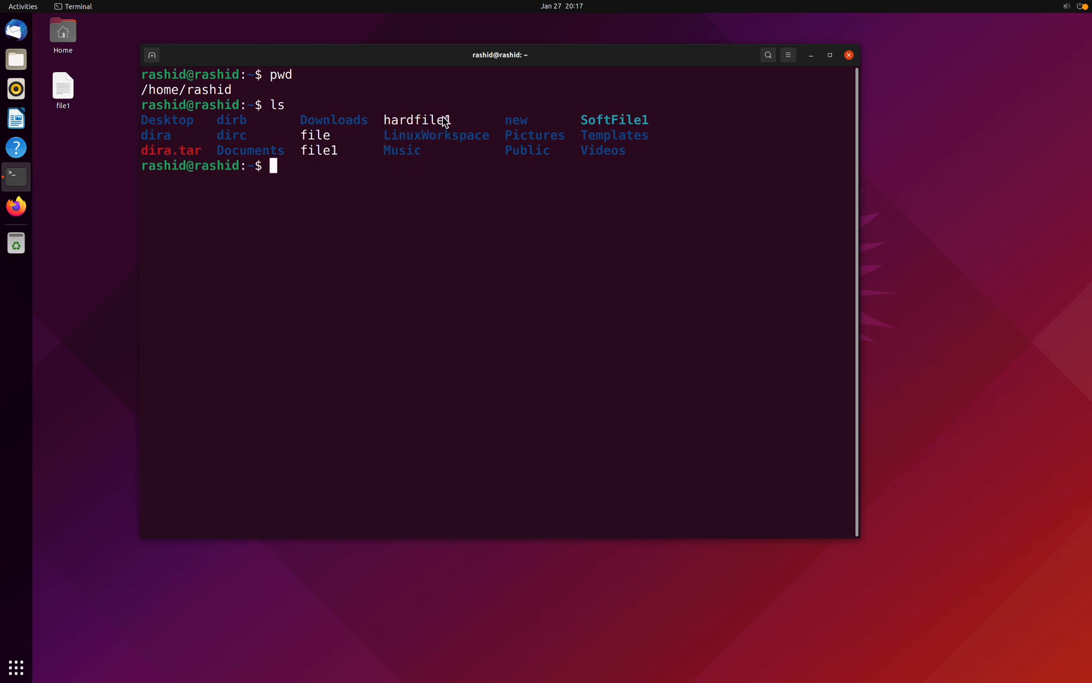
mouse_move(410, 202)
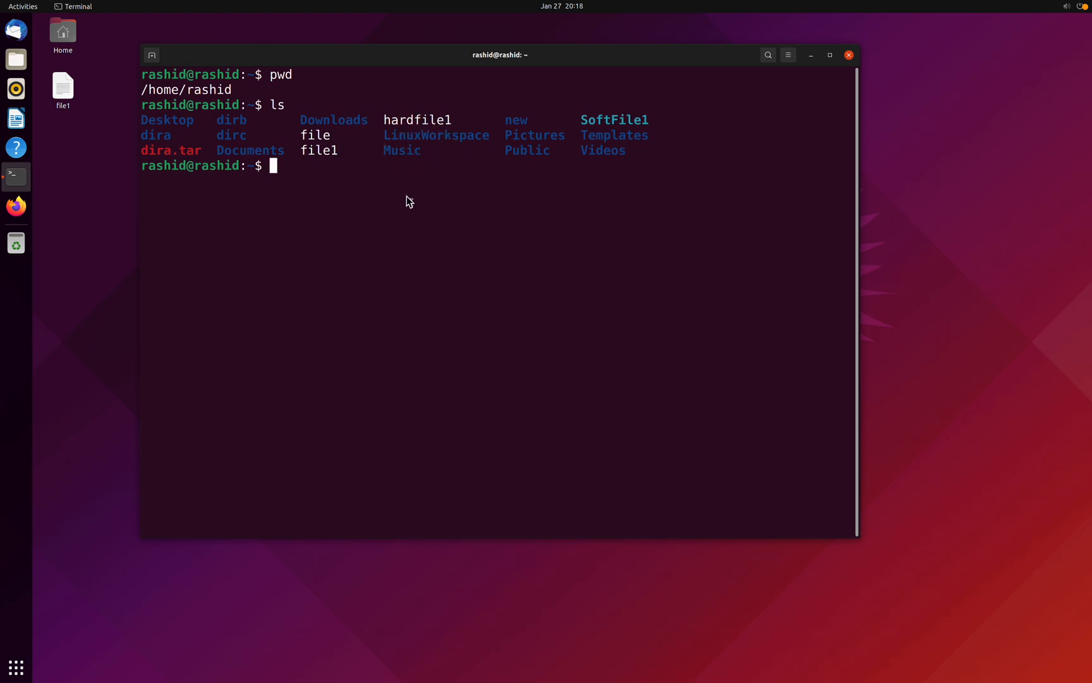
mouse_move(351, 155)
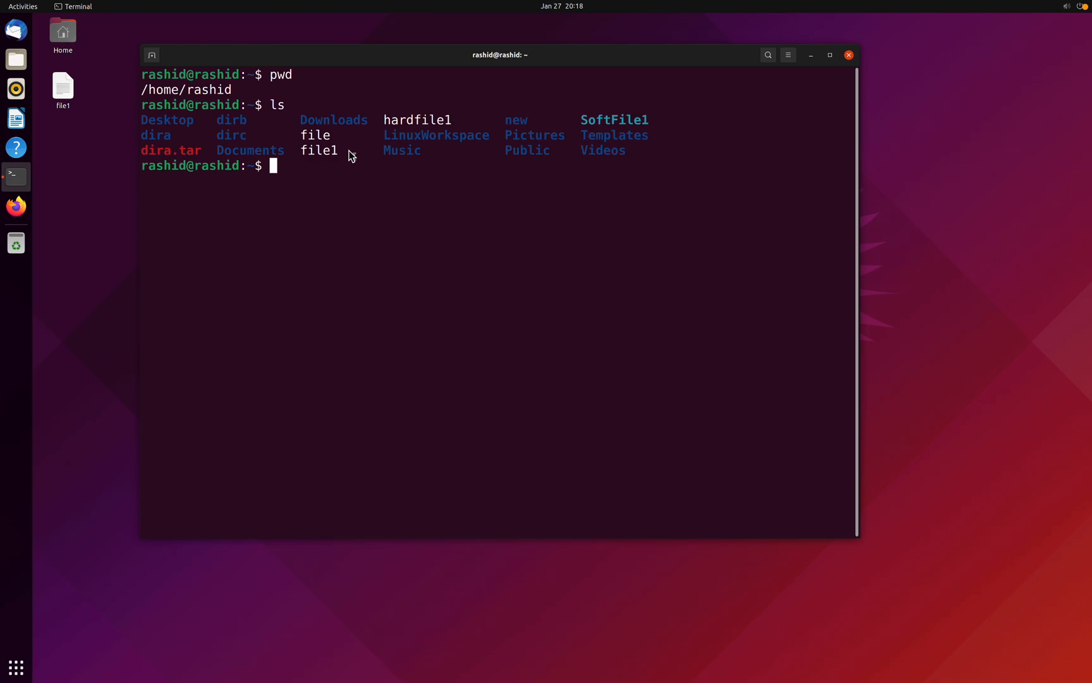
mouse_move(354, 196)
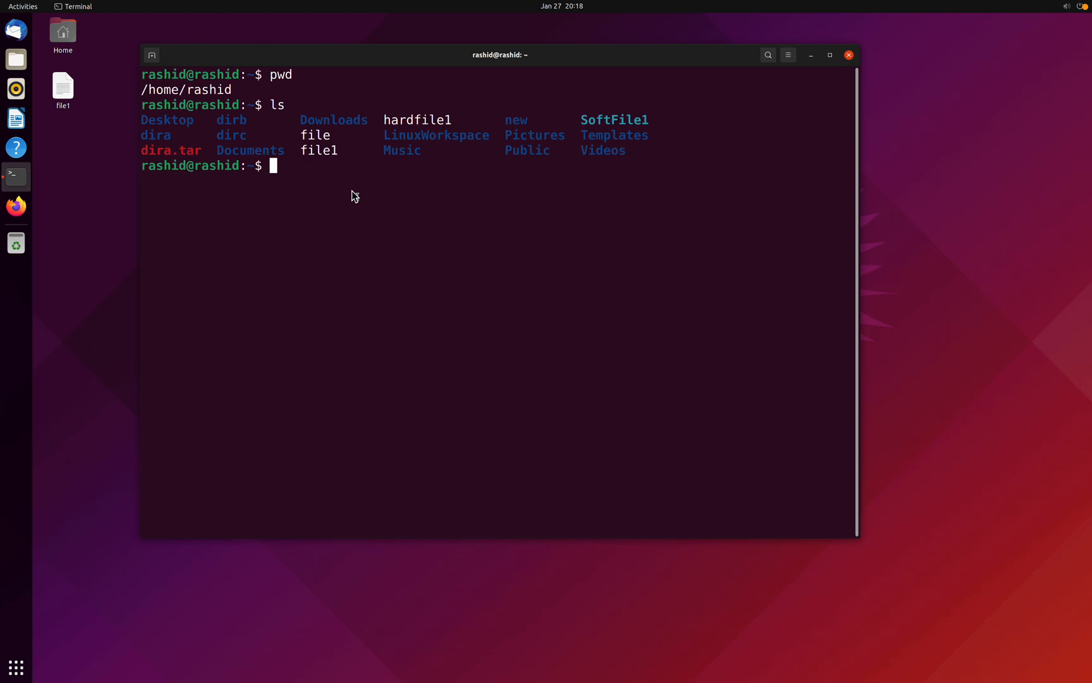
- Run ls -a to show hidden dot files, then begin a cd Desktop command
type("ls")
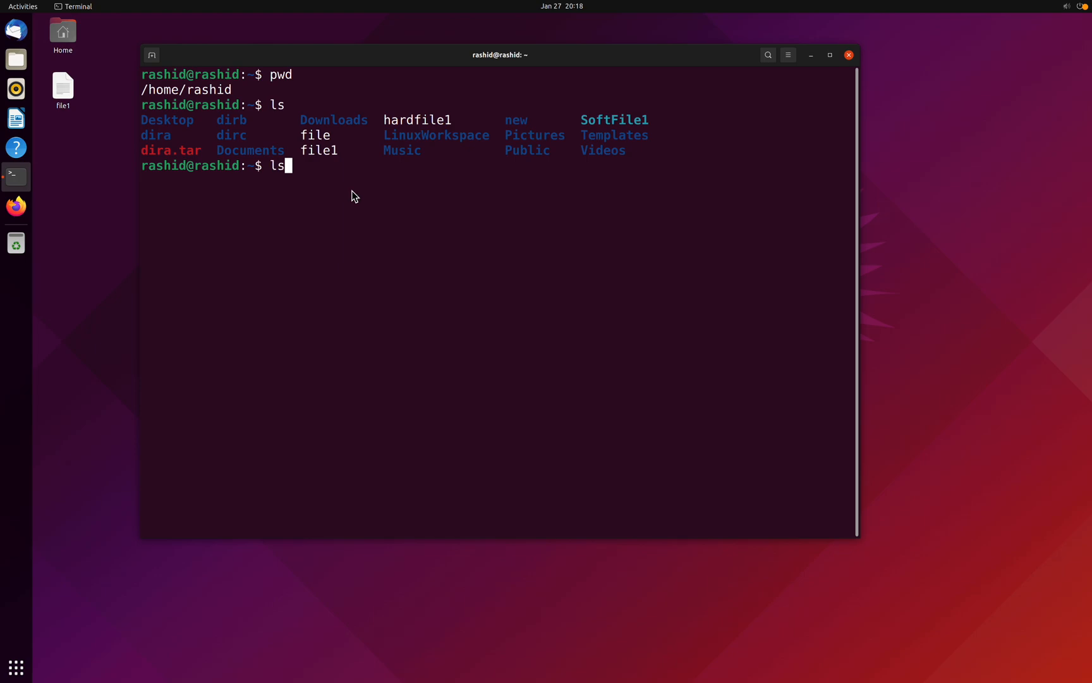
type("-a")
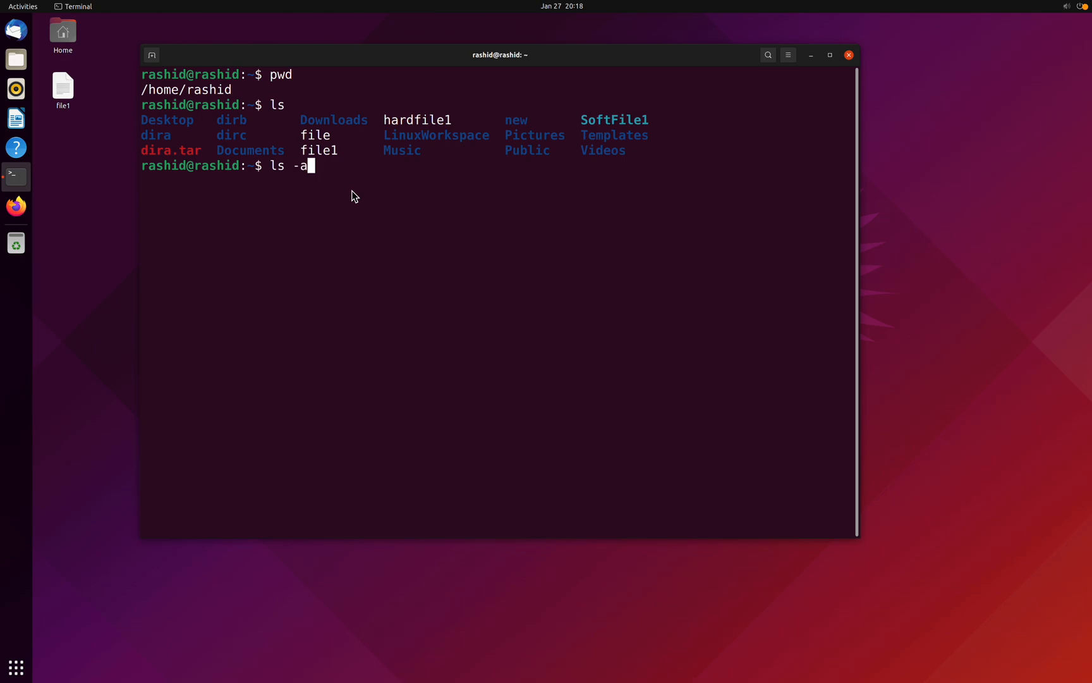
key("Return")
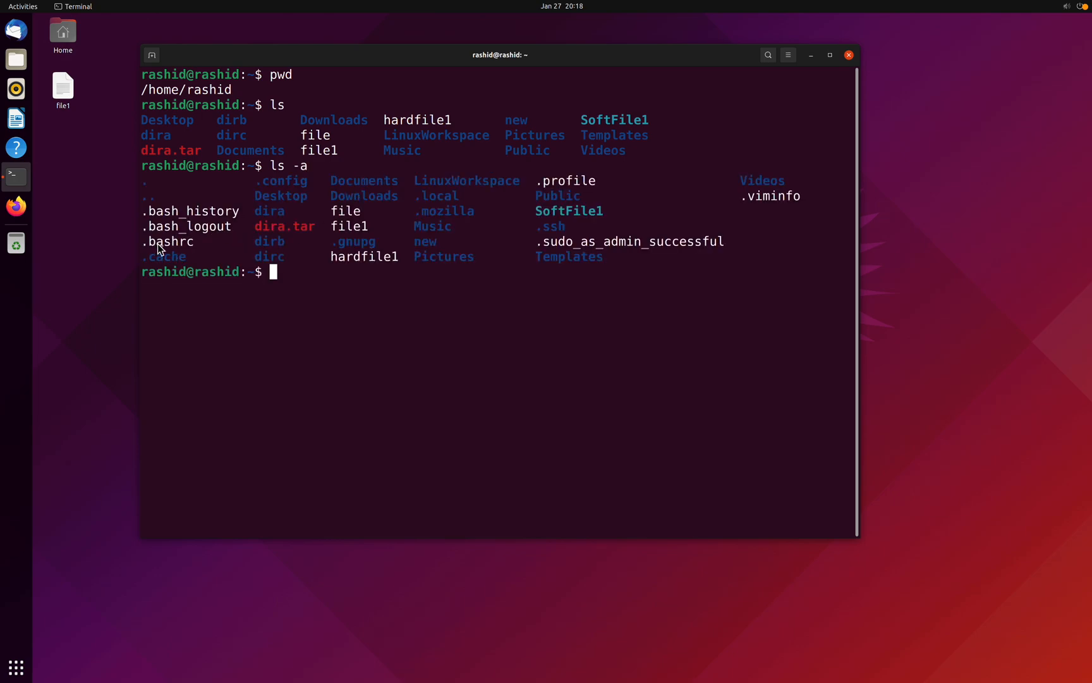
mouse_move(334, 248)
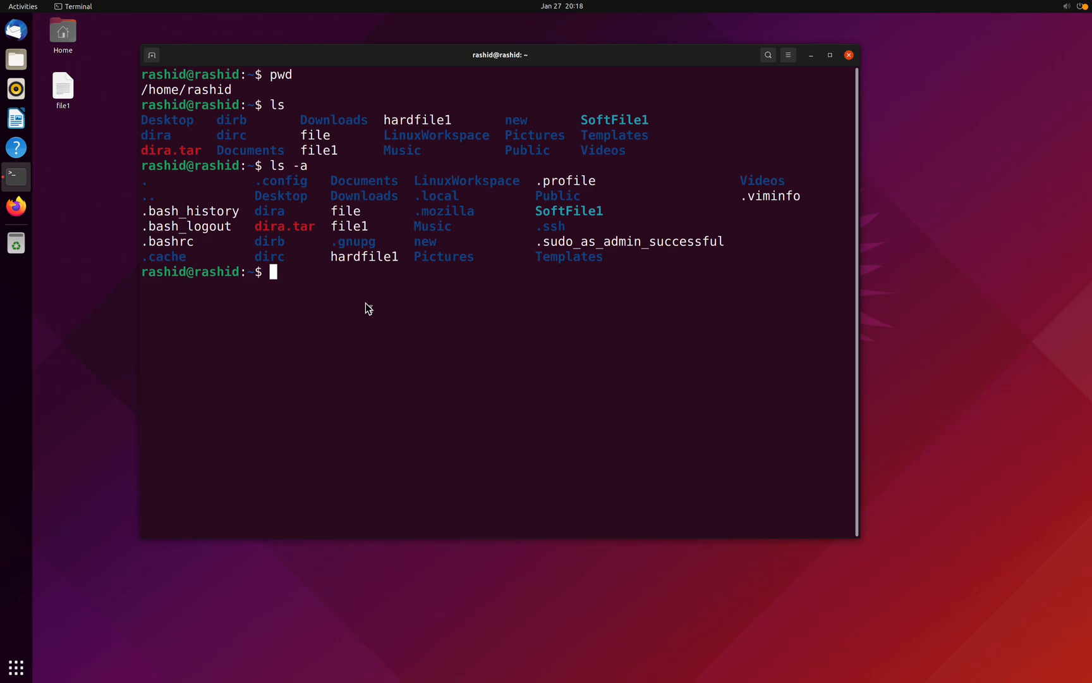
mouse_move(374, 302)
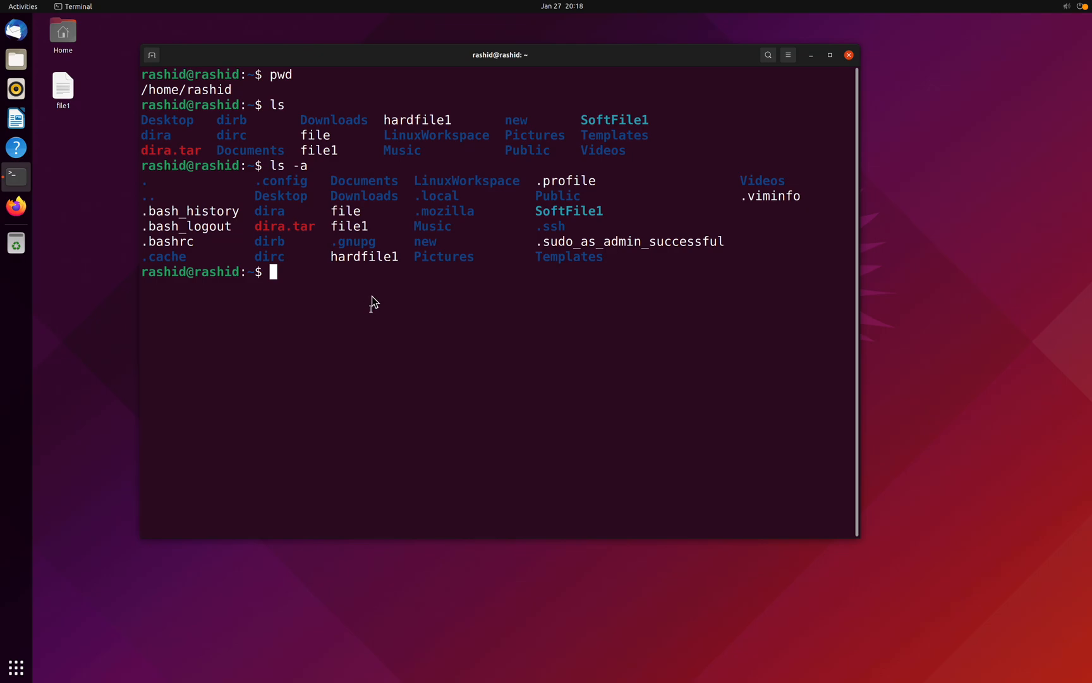
mouse_move(544, 249)
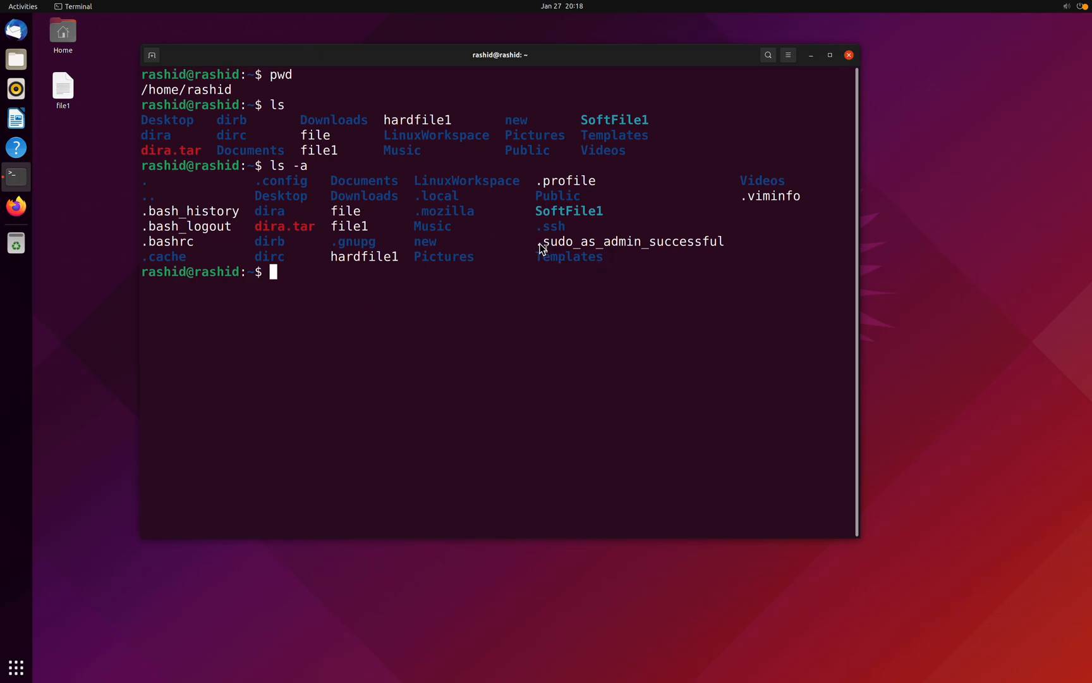
mouse_move(463, 289)
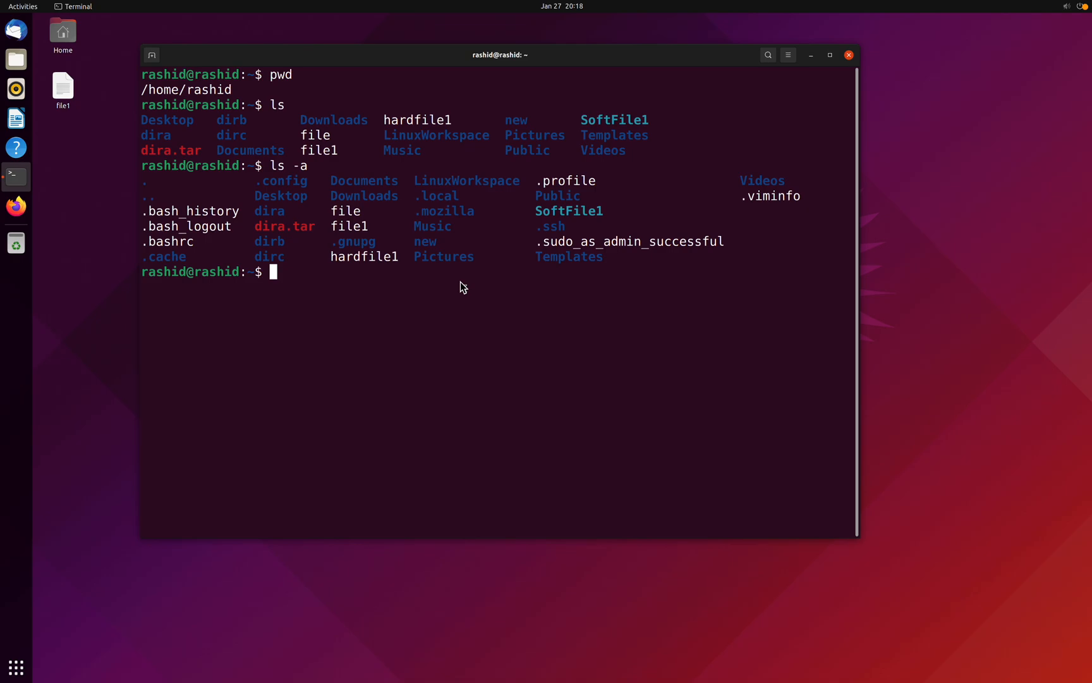
mouse_move(147, 142)
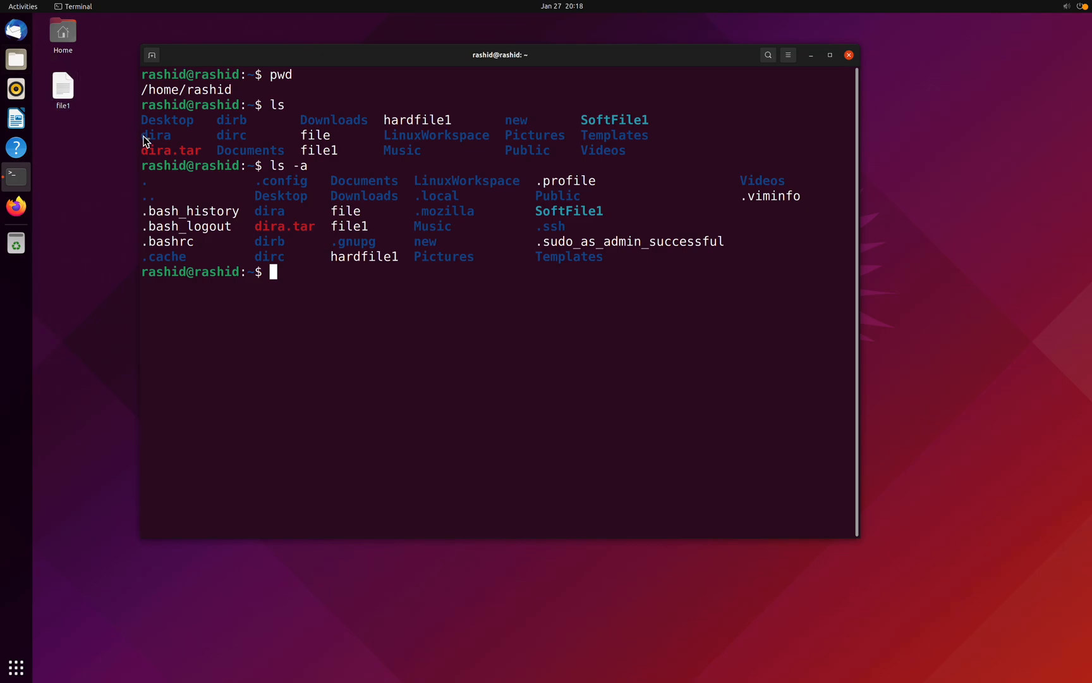
mouse_move(315, 304)
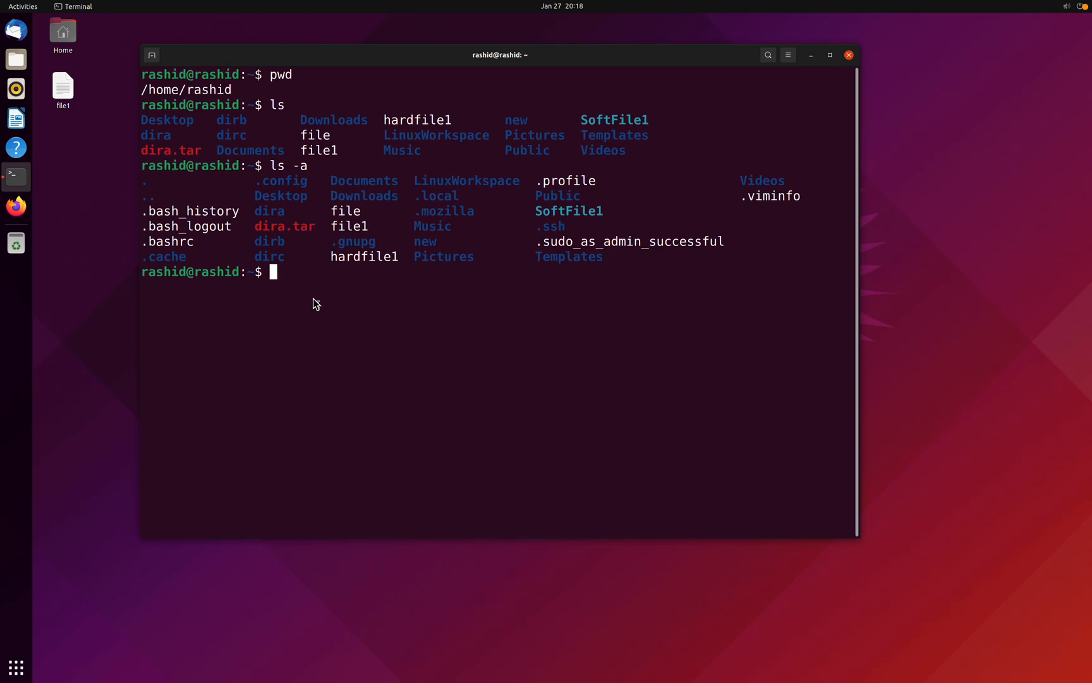
mouse_move(267, 262)
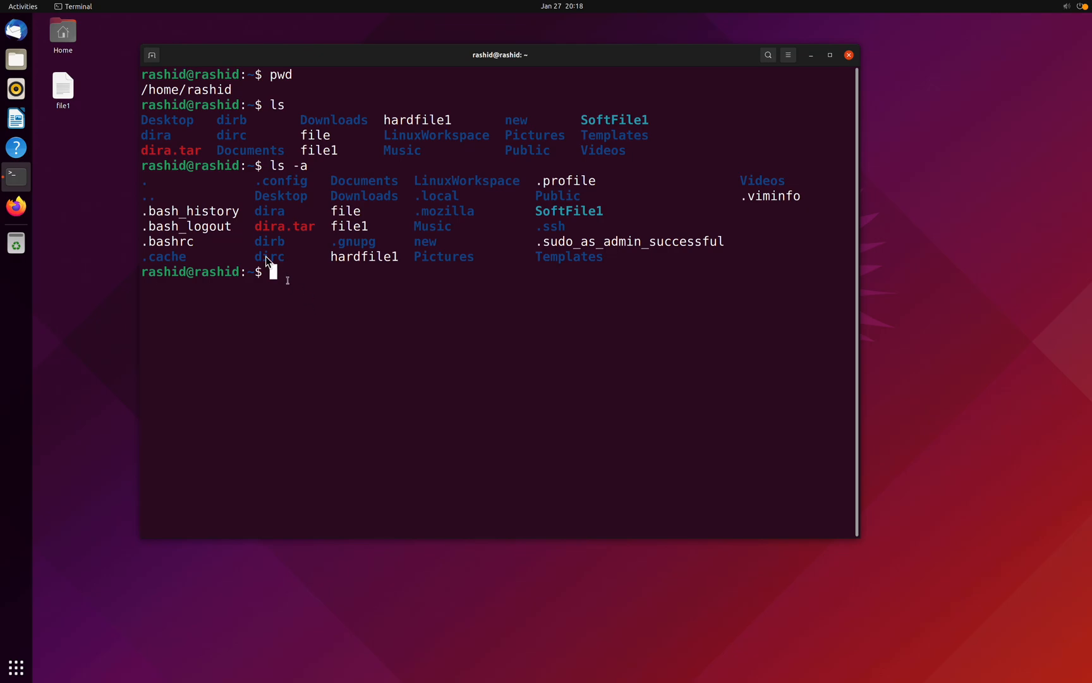
mouse_move(220, 215)
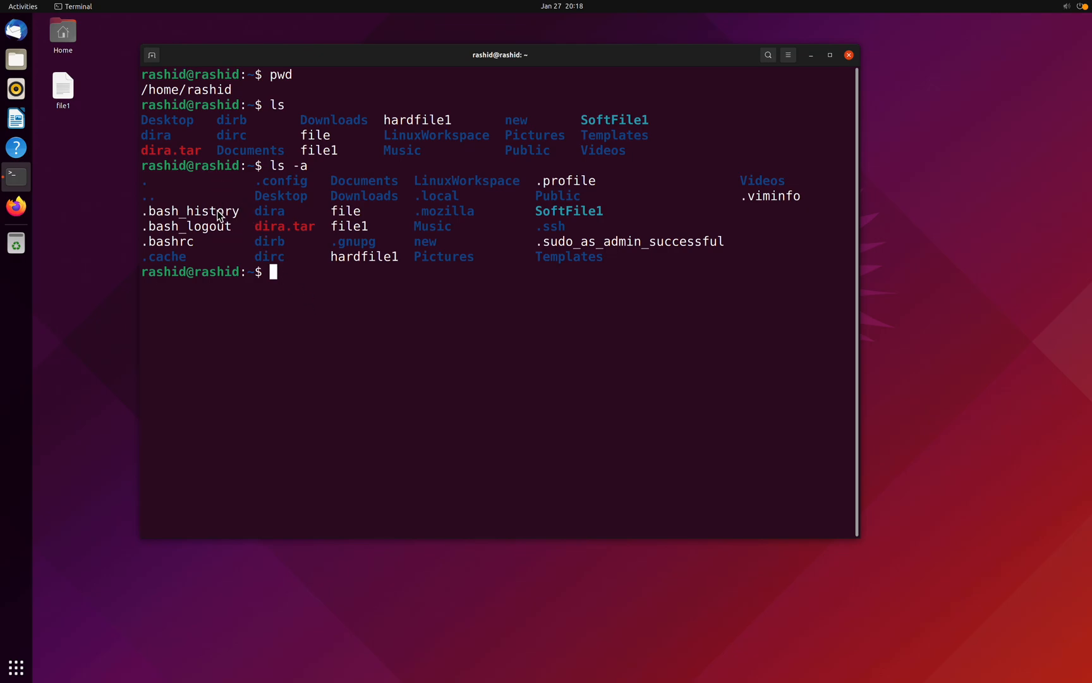
mouse_move(316, 225)
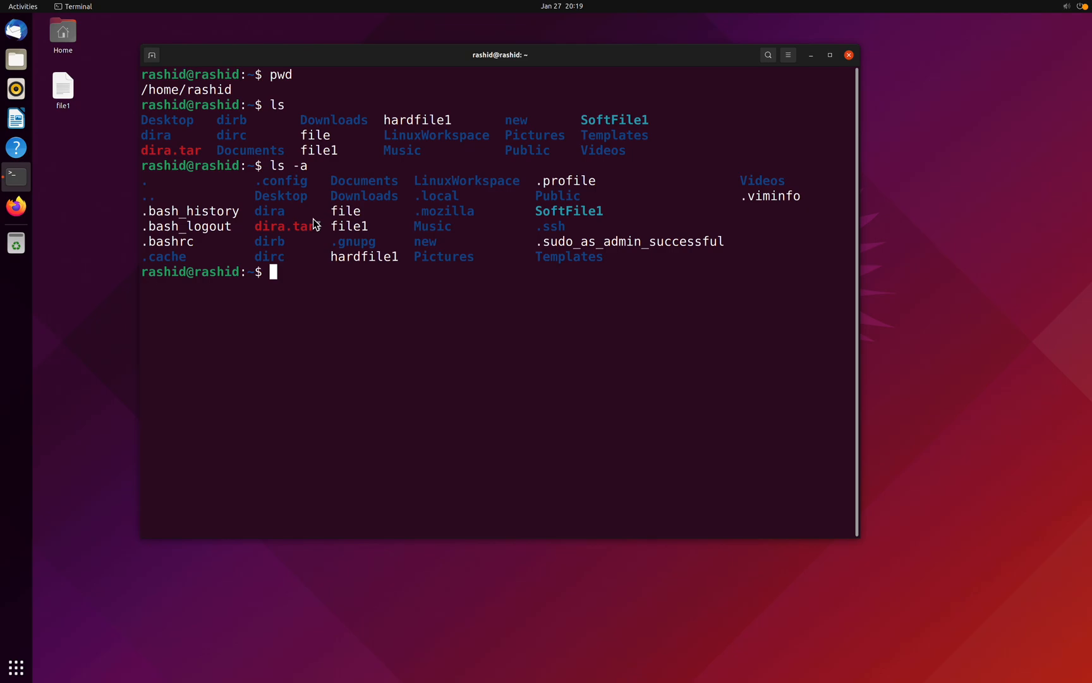
mouse_move(279, 272)
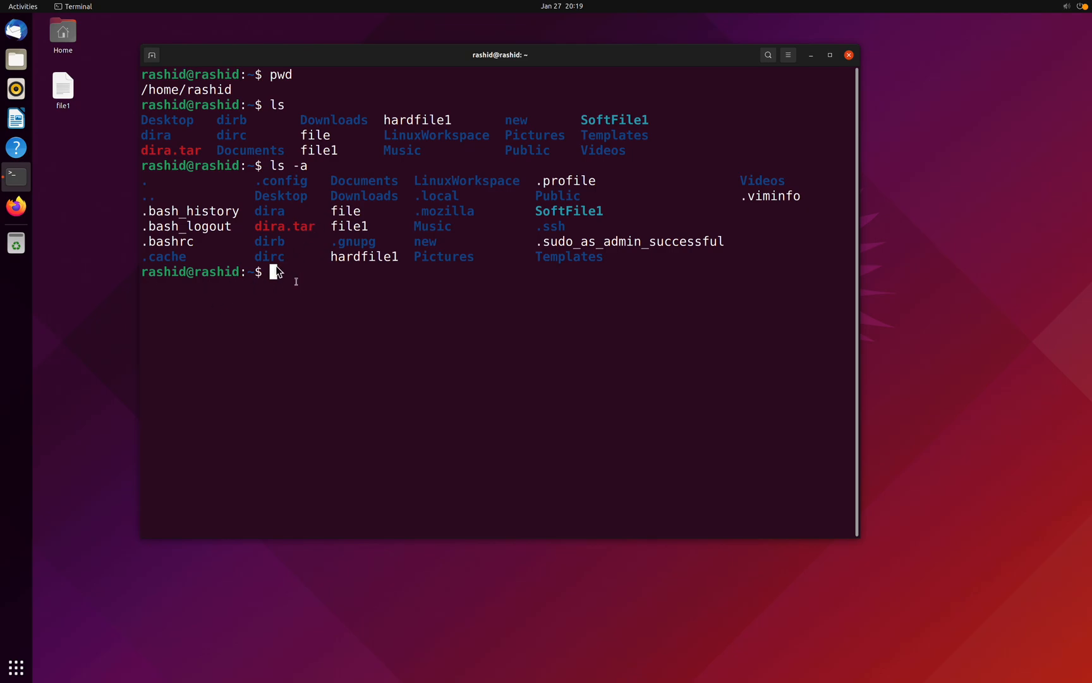
mouse_move(292, 206)
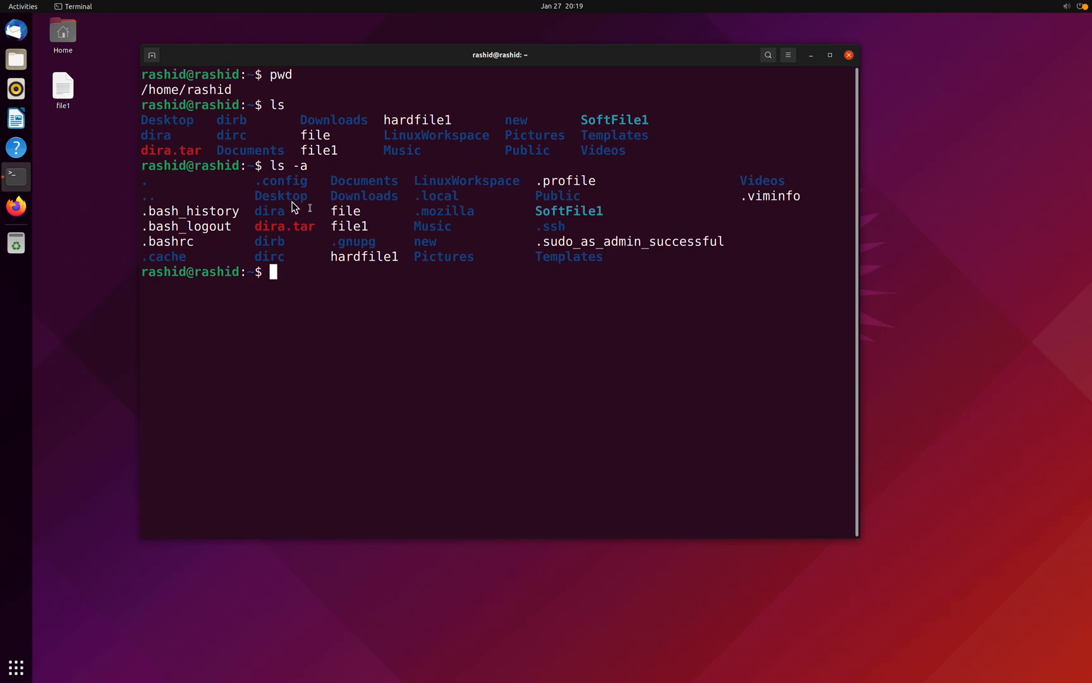
mouse_move(359, 311)
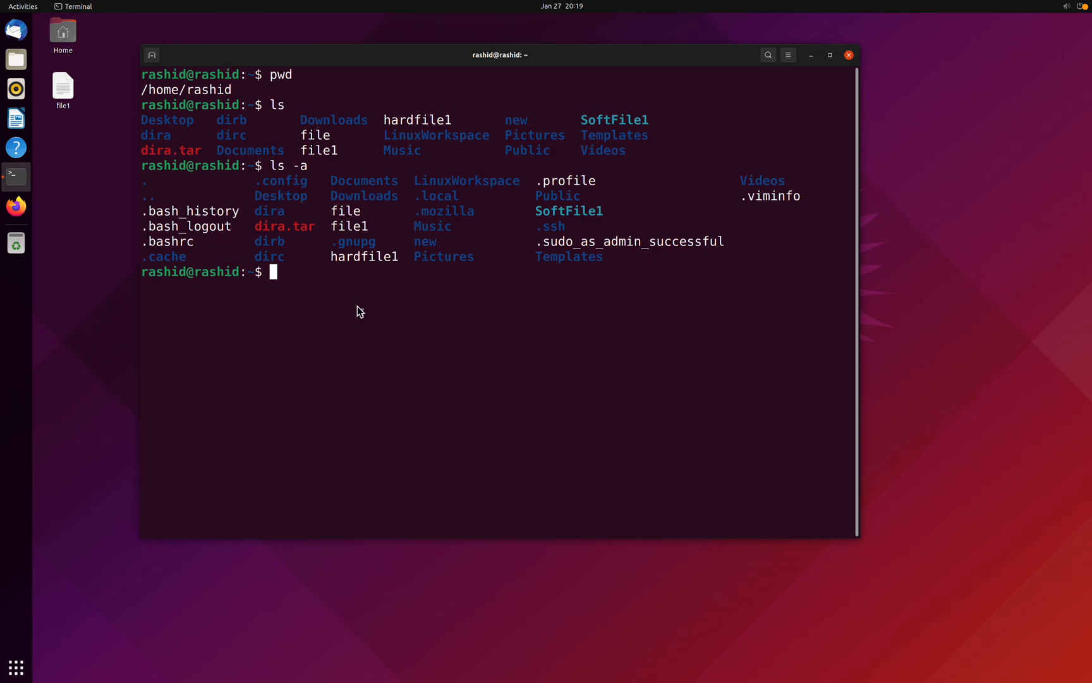
type("cd Desktop")
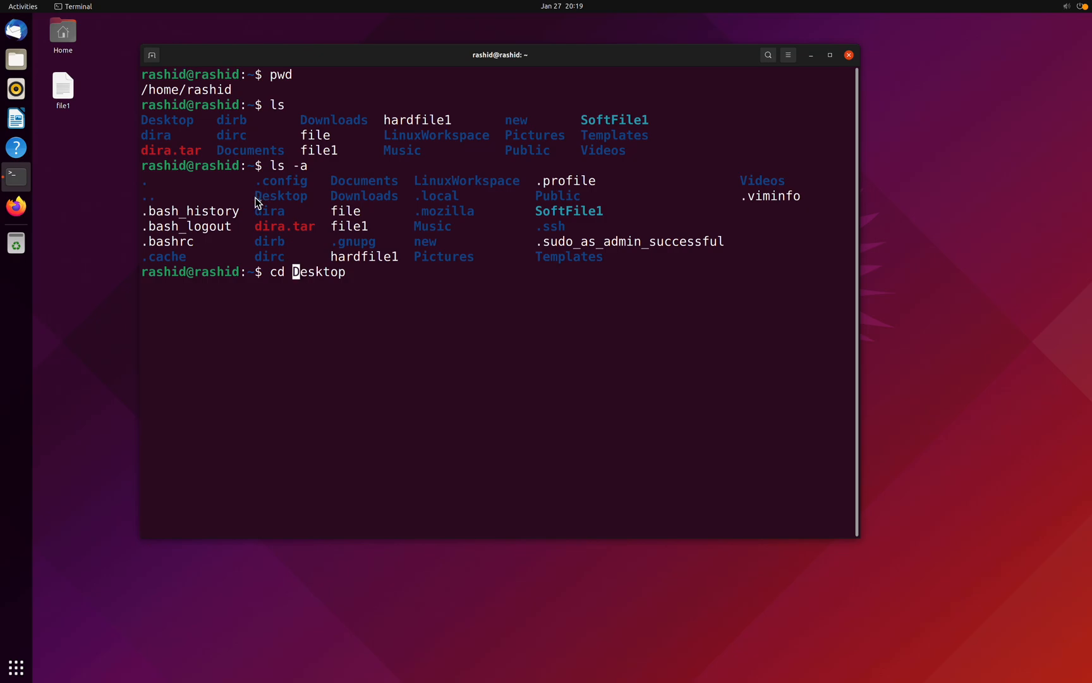
mouse_move(373, 319)
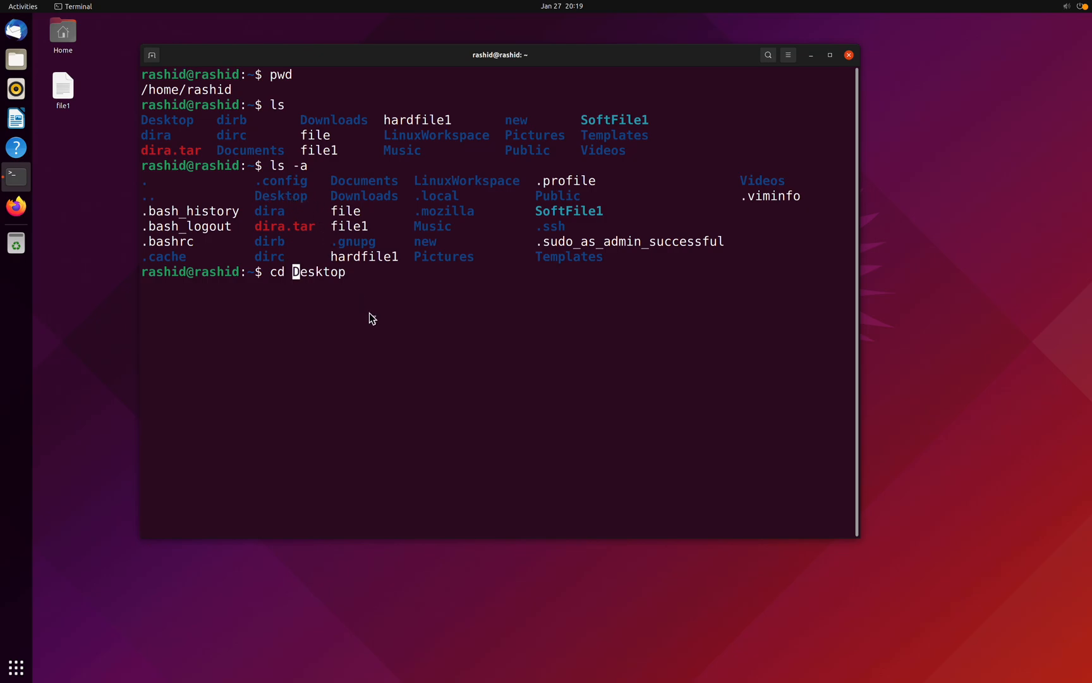
mouse_move(311, 314)
type("d")
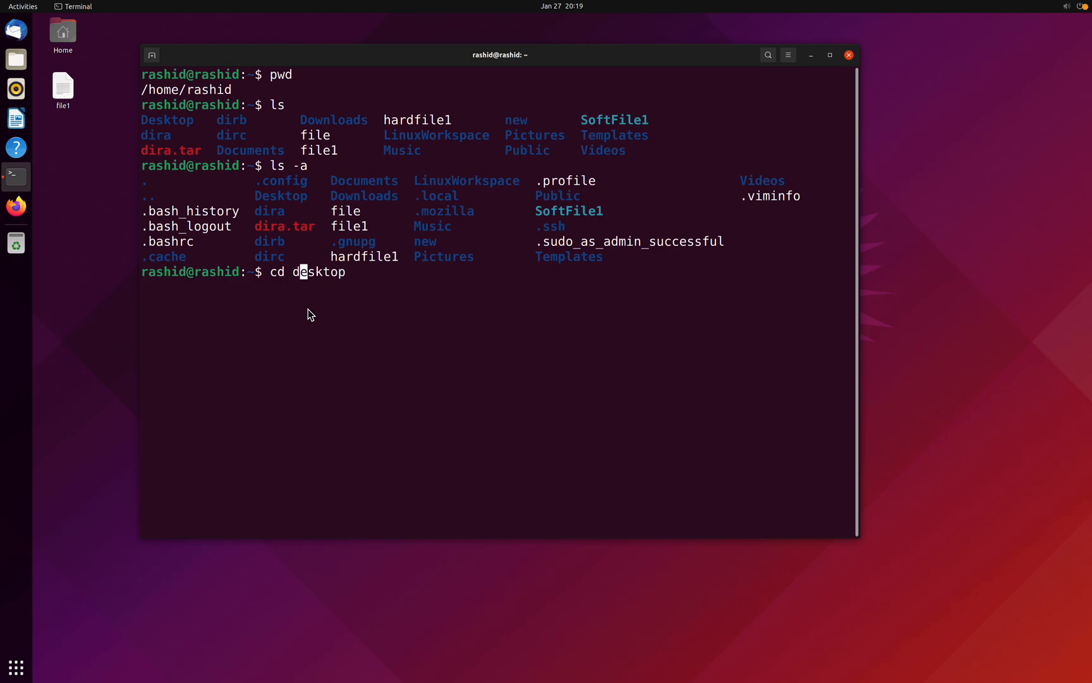
- Fail with cd desktop, then enter Desktop with corrected capital D and run ls
key("Return")
type("cd desktop")
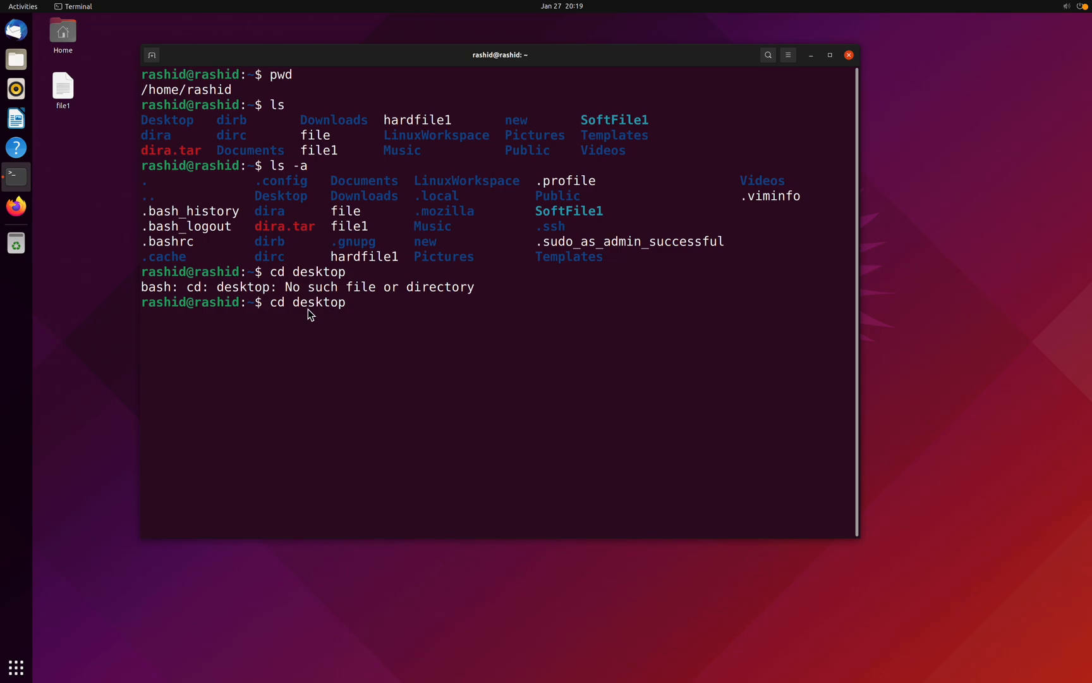
key("Return")
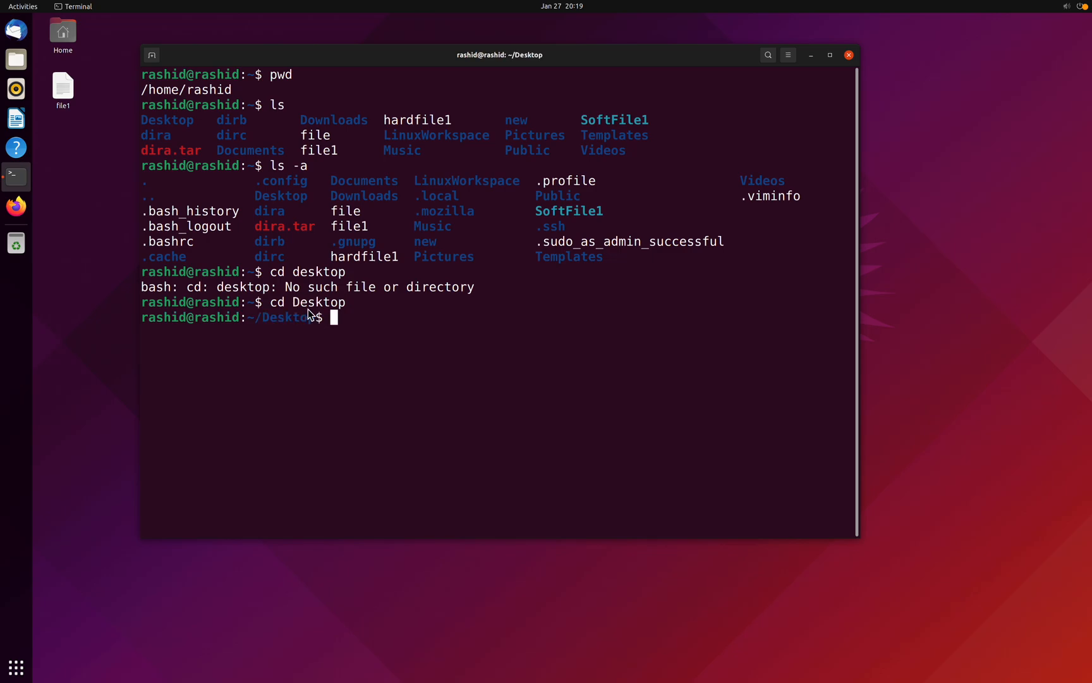
mouse_move(502, 352)
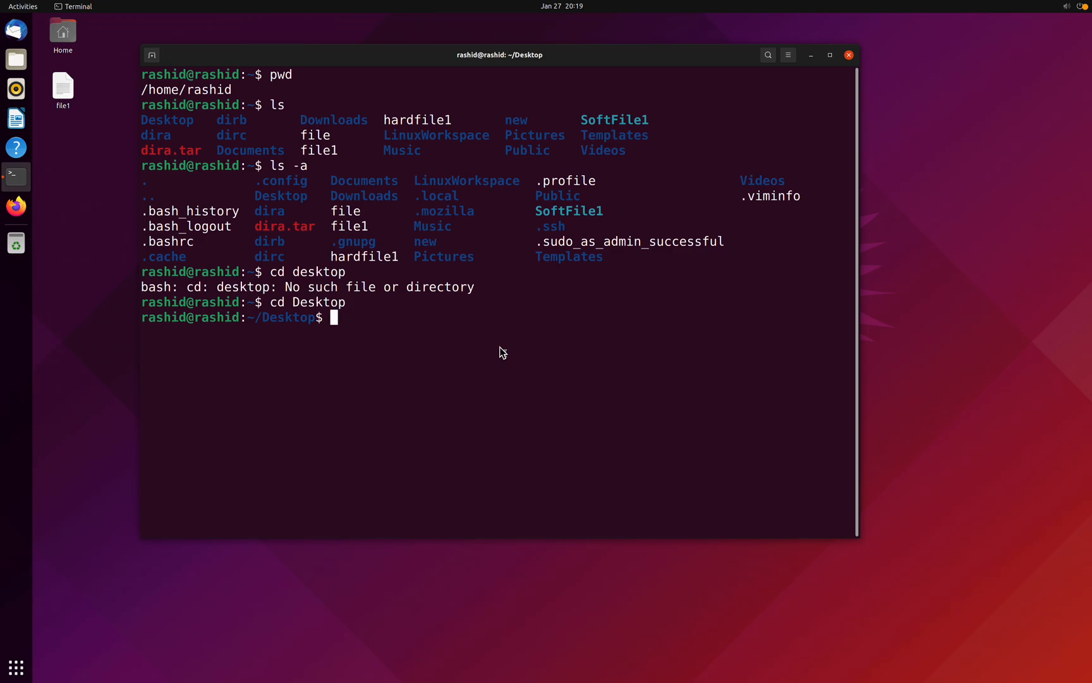
key("Return")
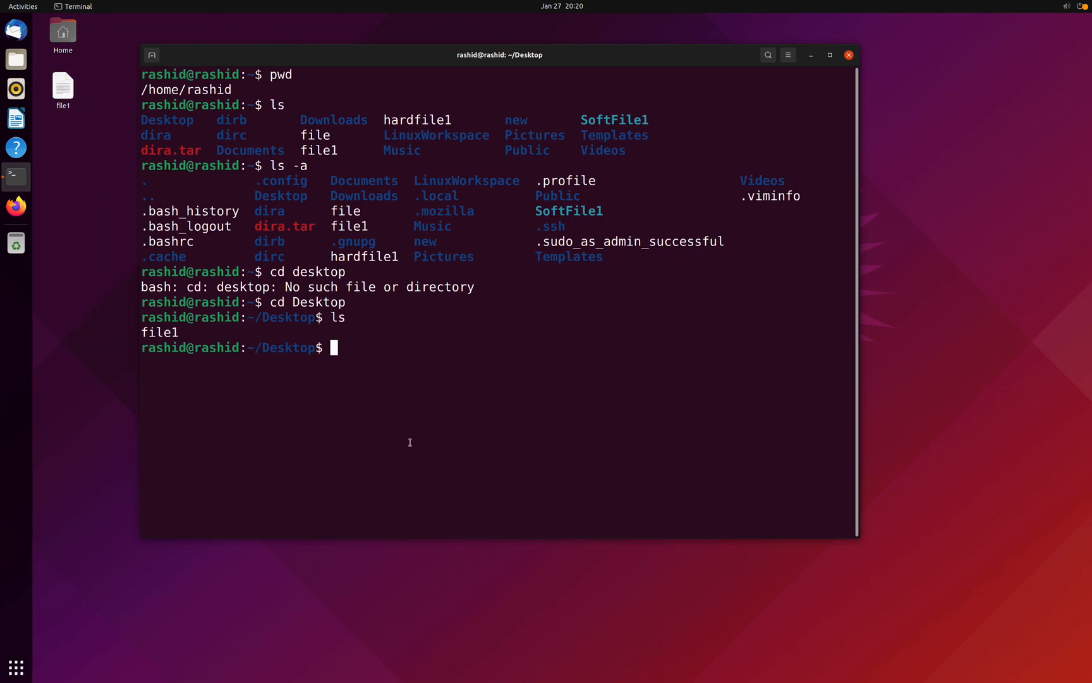
mouse_move(407, 441)
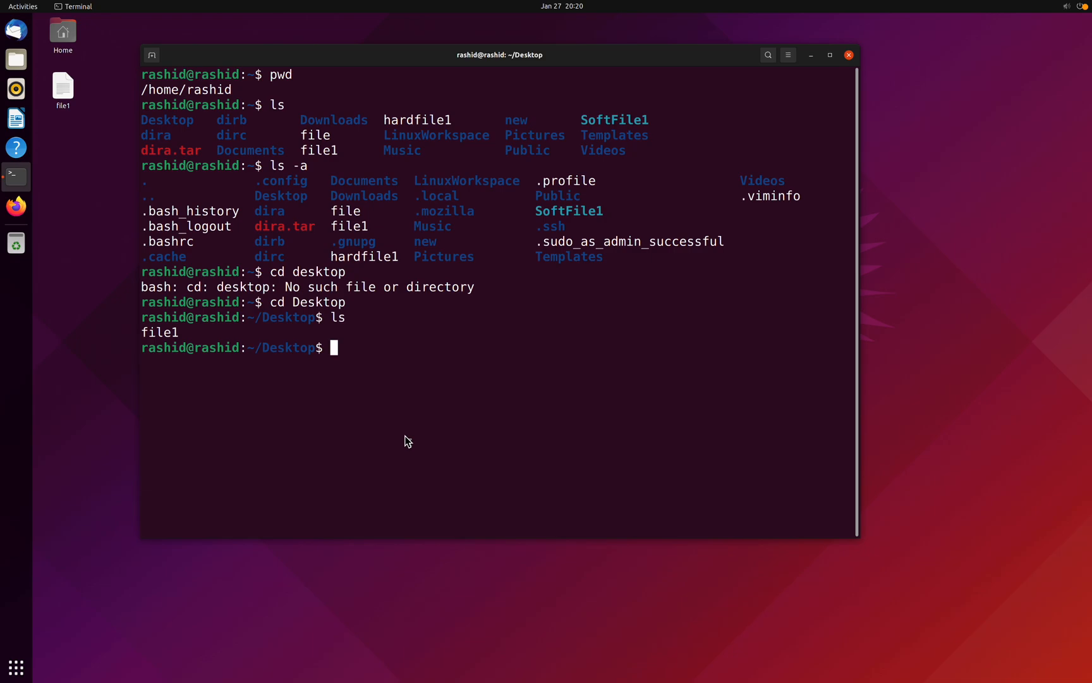
- Run cd .. to go up from Desktop to the home folder
type("cd")
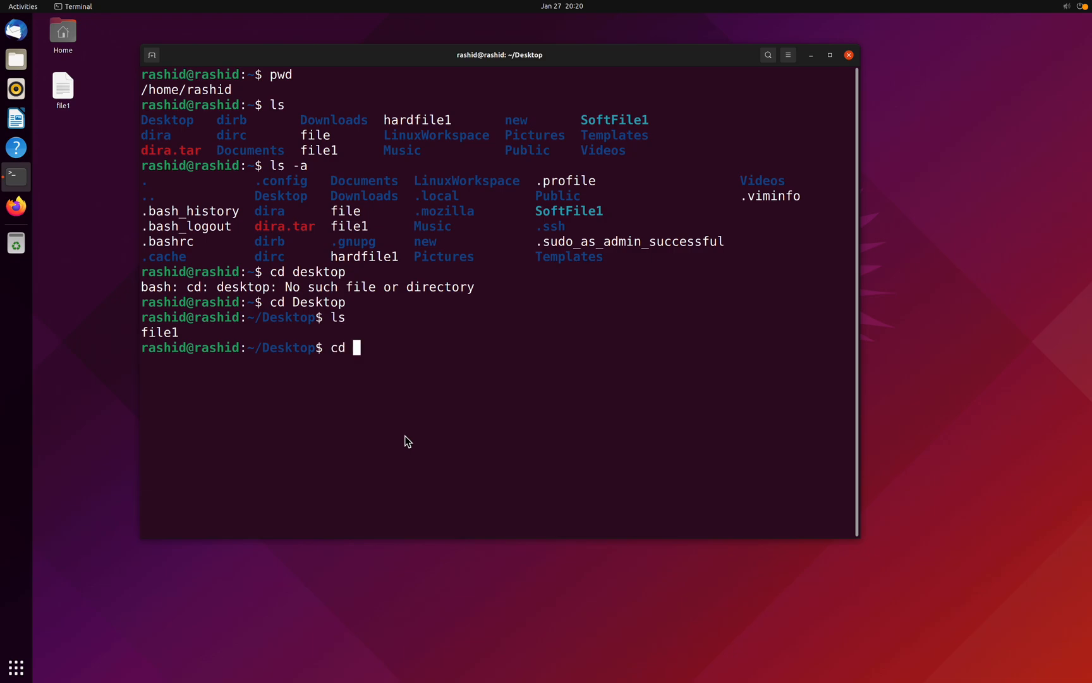
type("..")
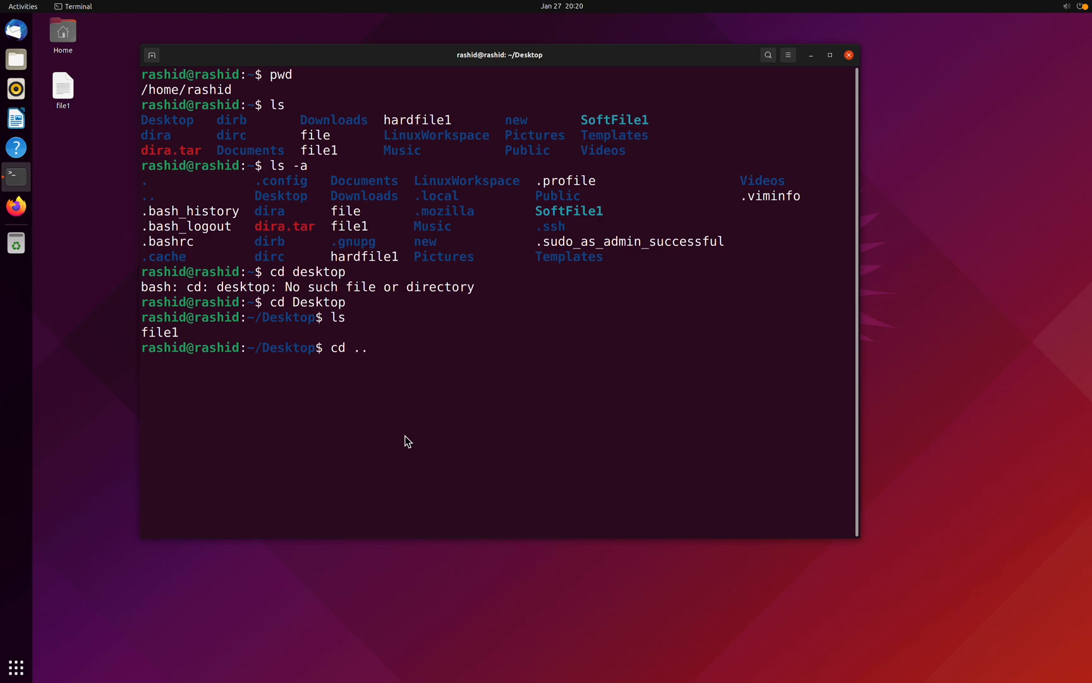
key("Return")
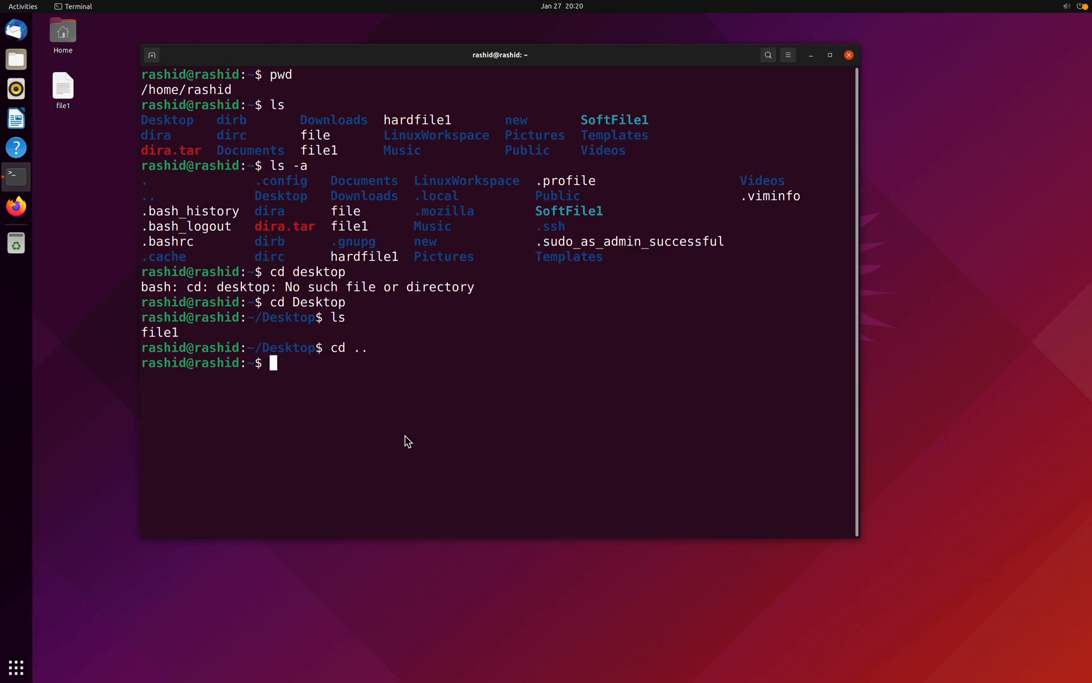
type("cd")
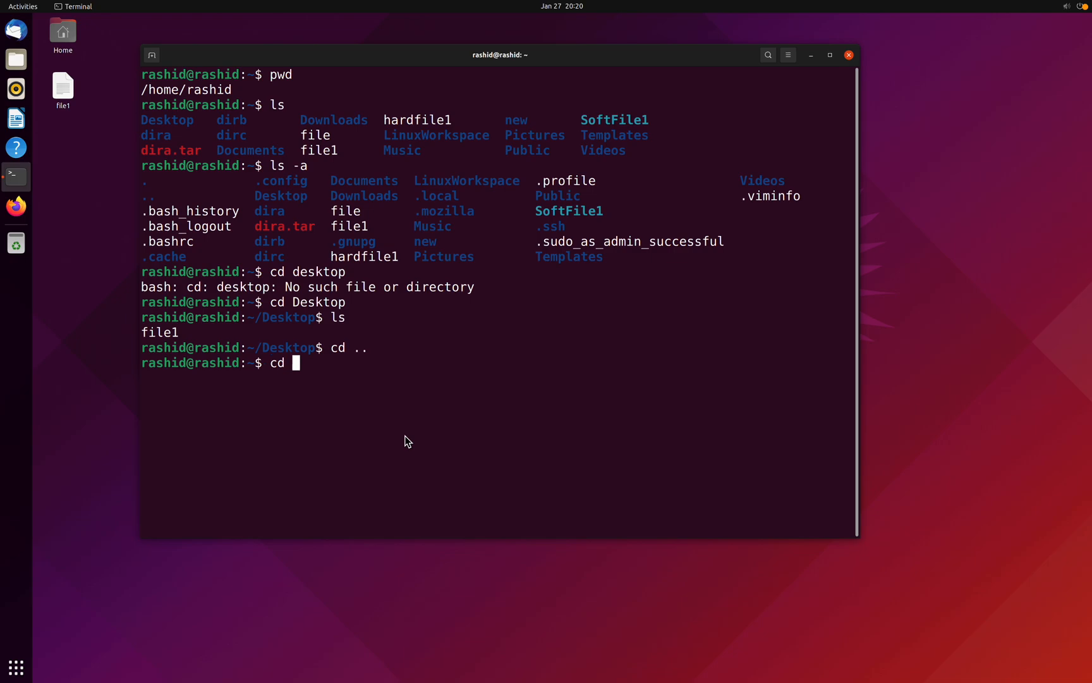
- Run cd .. to reach /home and ls to show the rashid folder
key("Return")
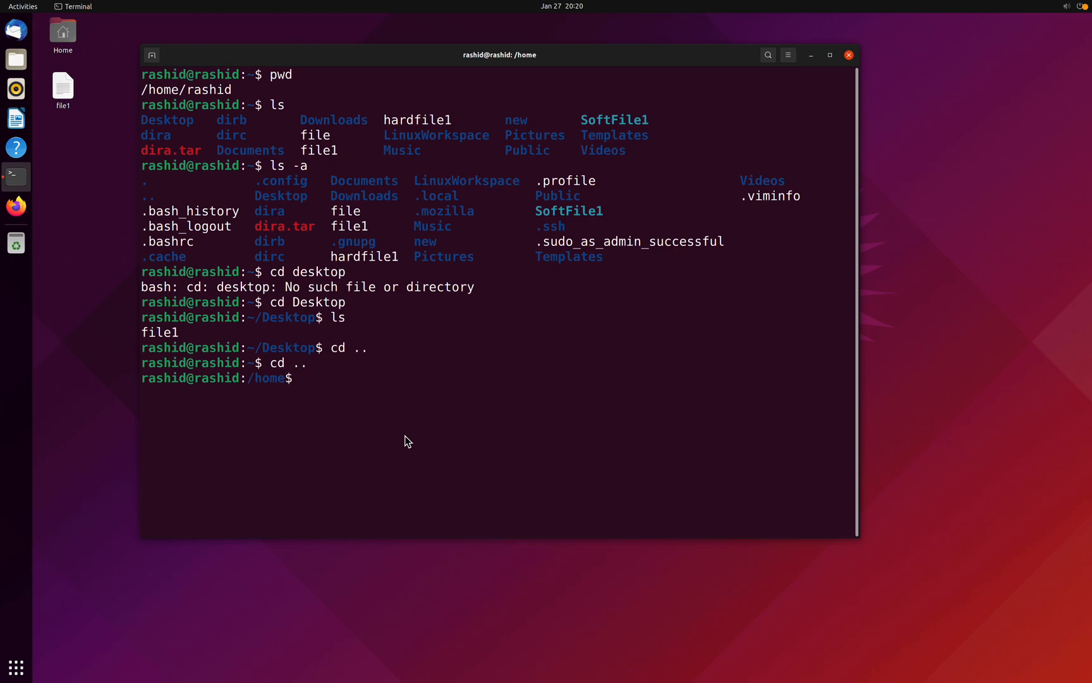
key("Return")
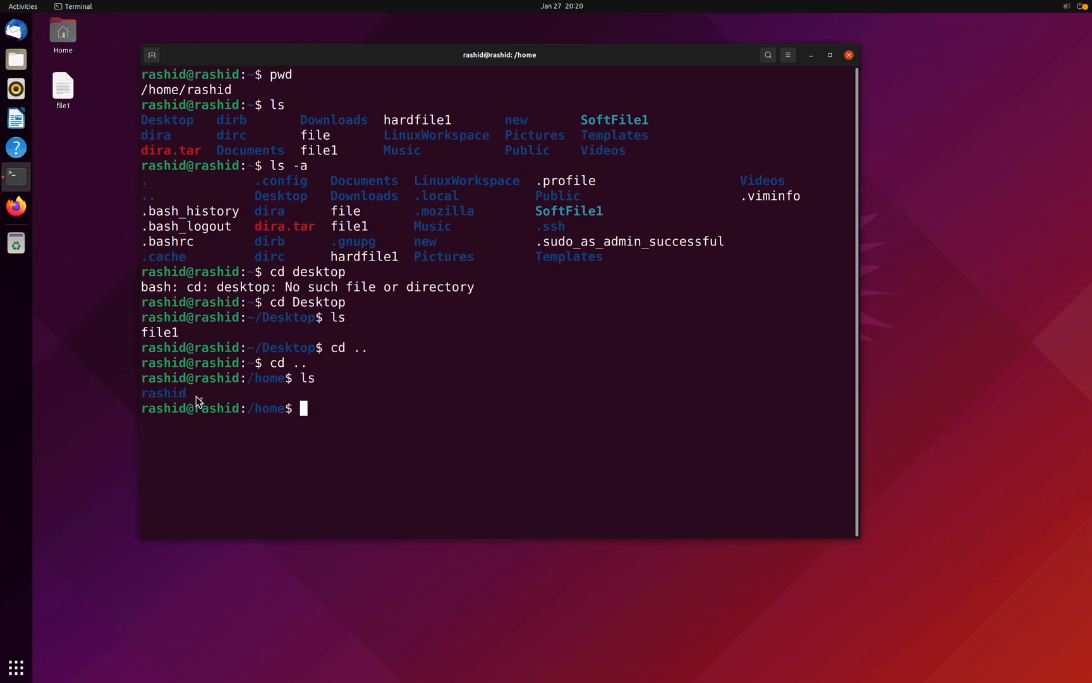
mouse_move(262, 462)
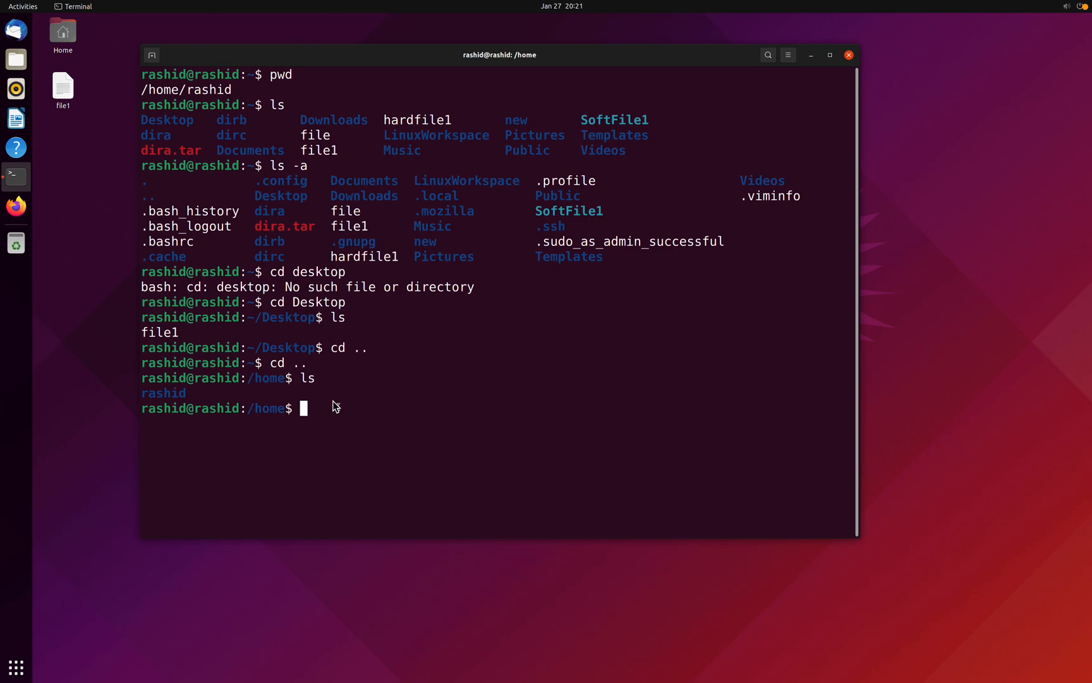
mouse_move(342, 418)
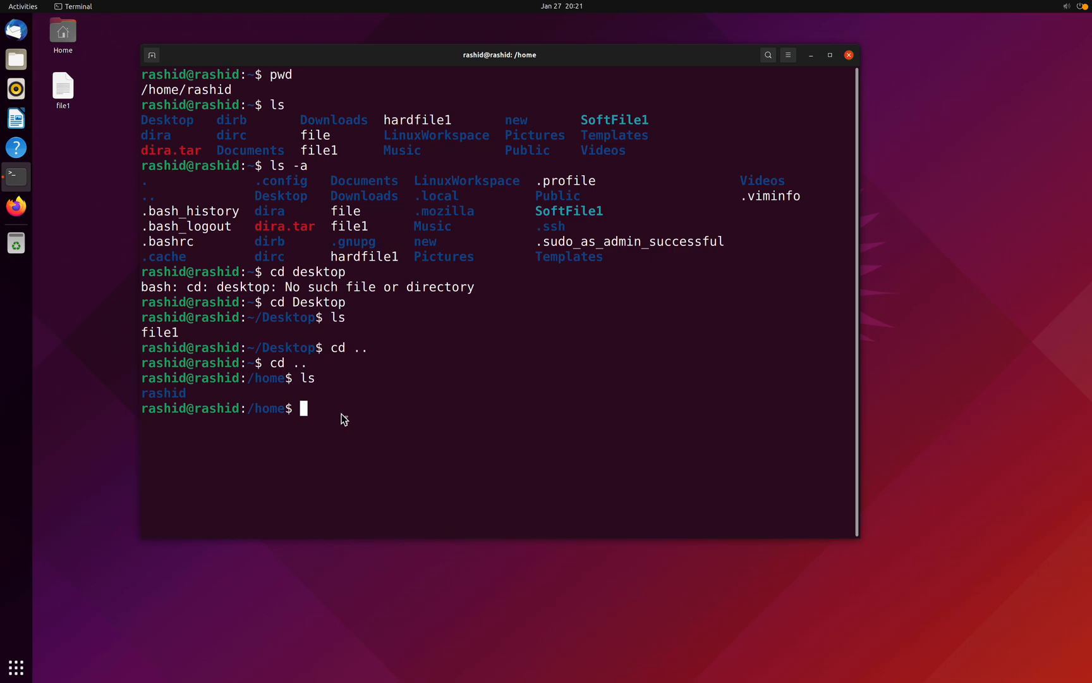
- Run cd /home/rashid/Desktop to jump to Desktop by absolute path
type("cd")
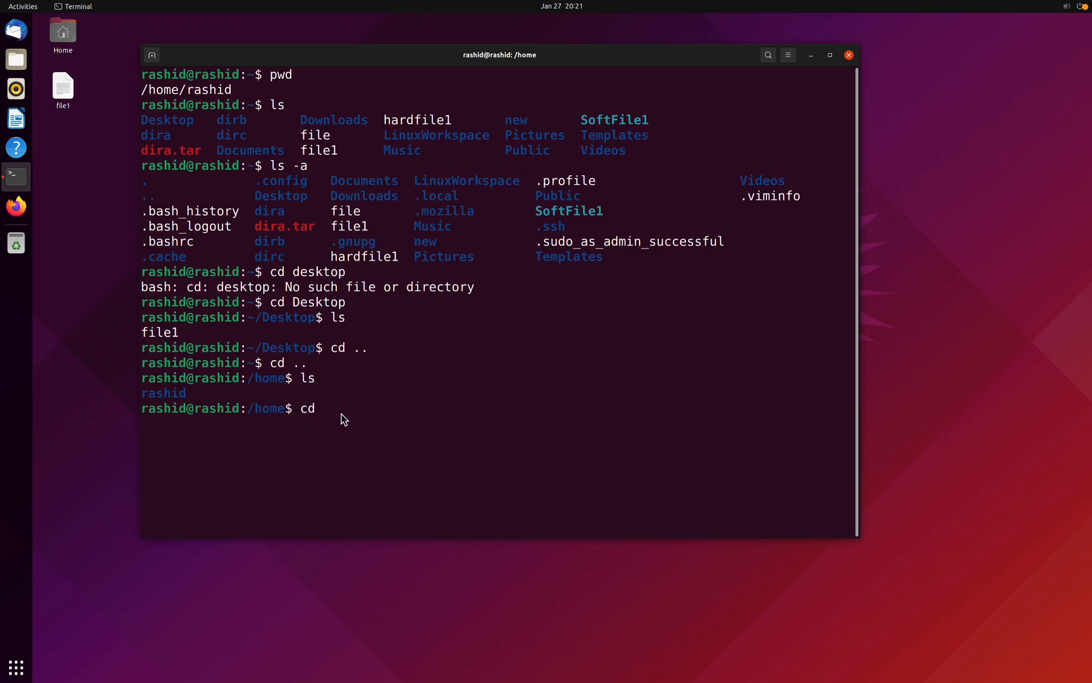
type("/h")
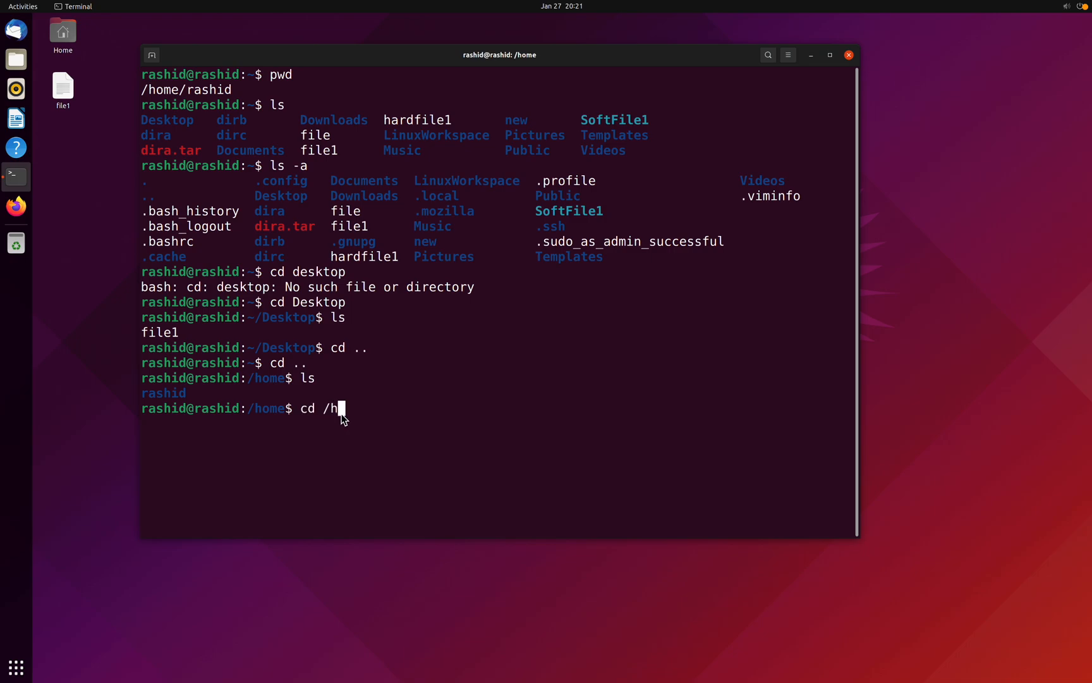
type("ome/rashid")
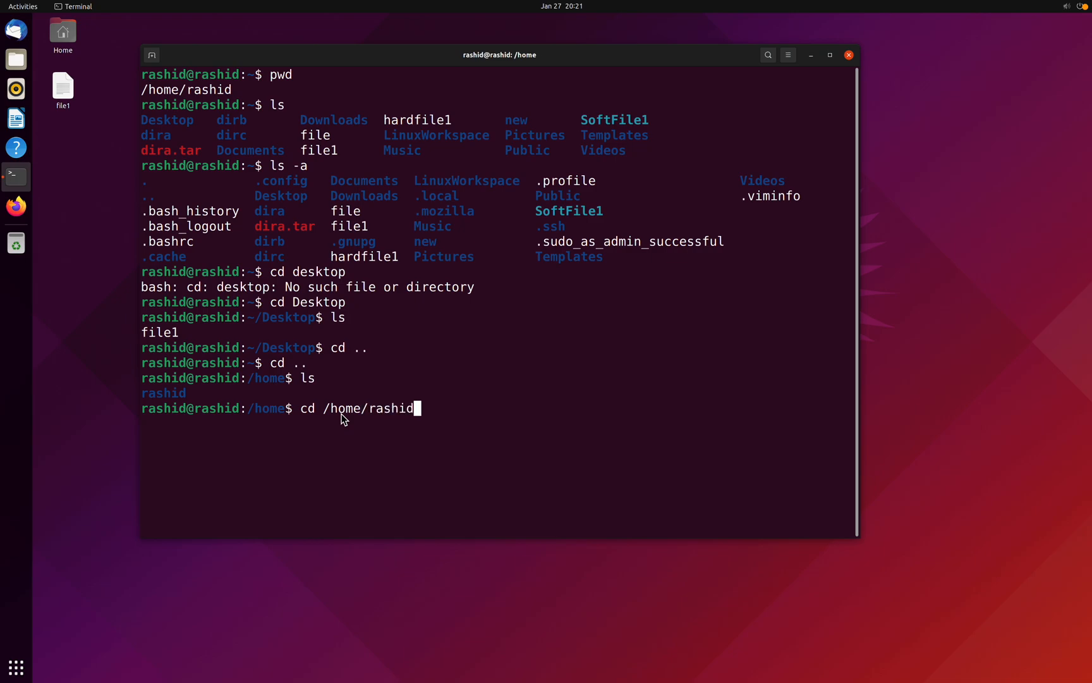
type("/De")
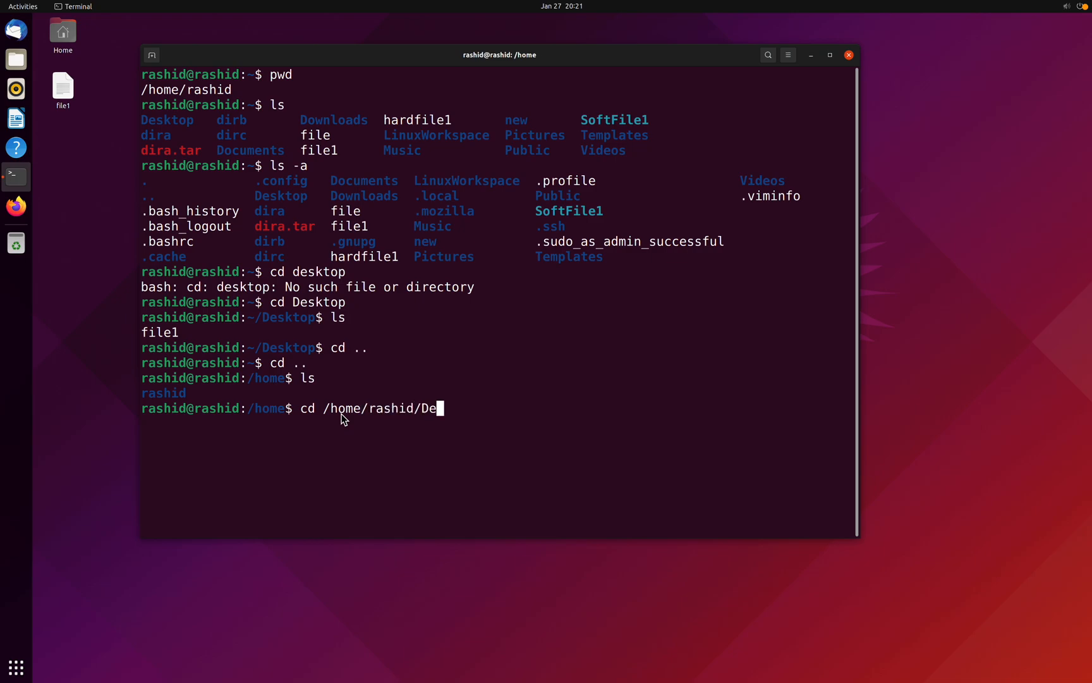
key("Return")
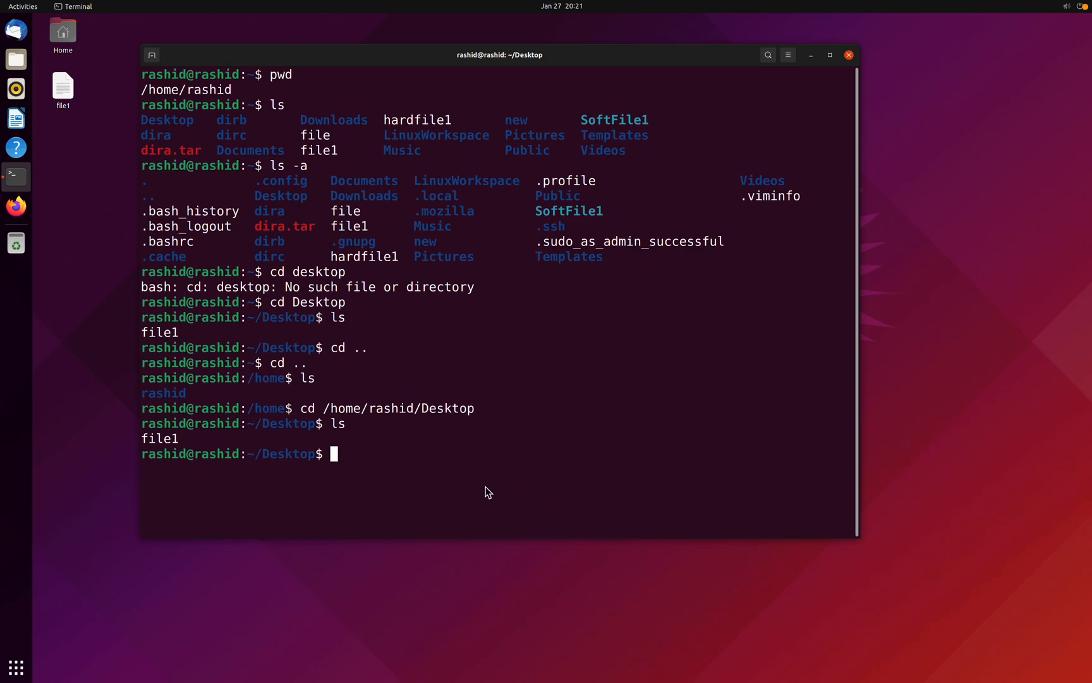
mouse_move(176, 444)
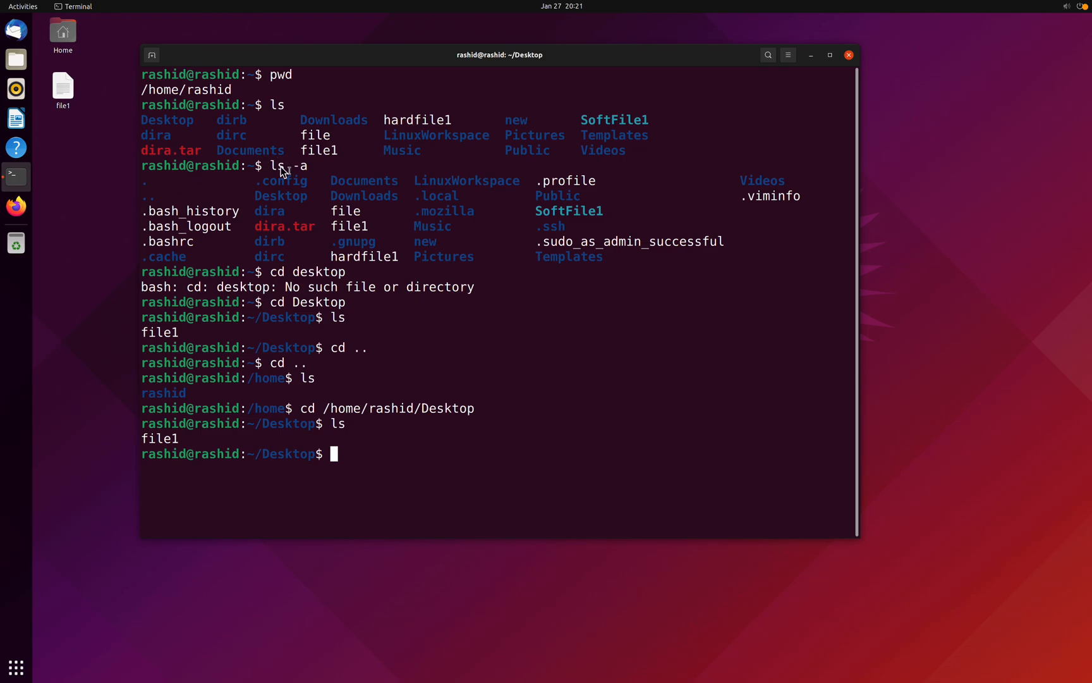
mouse_move(291, 105)
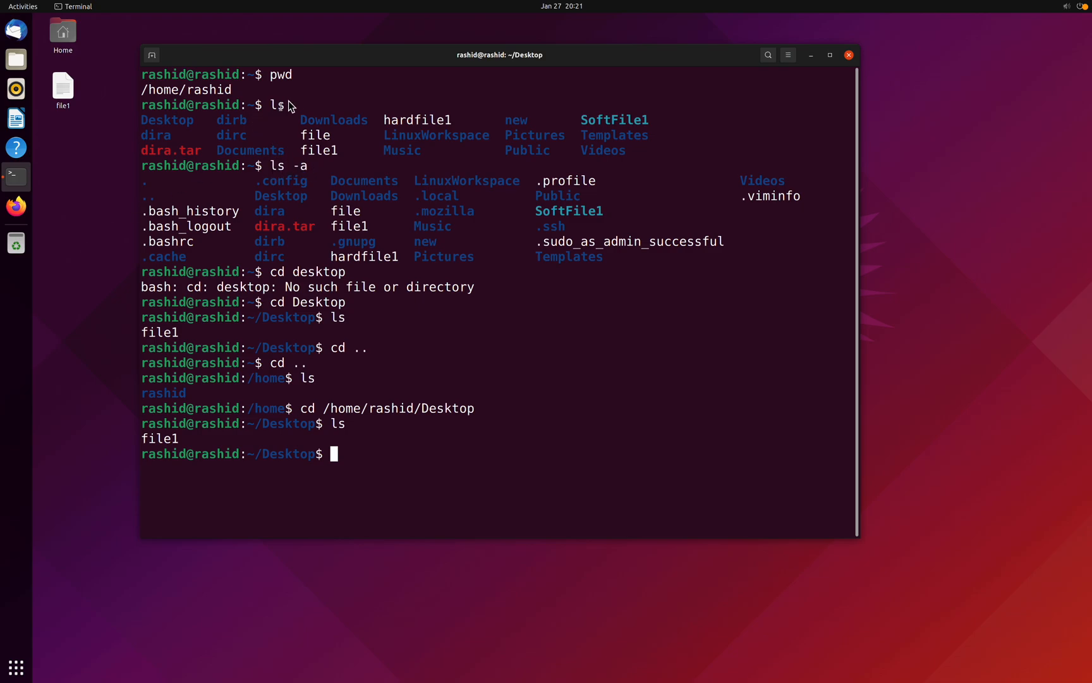
mouse_move(288, 154)
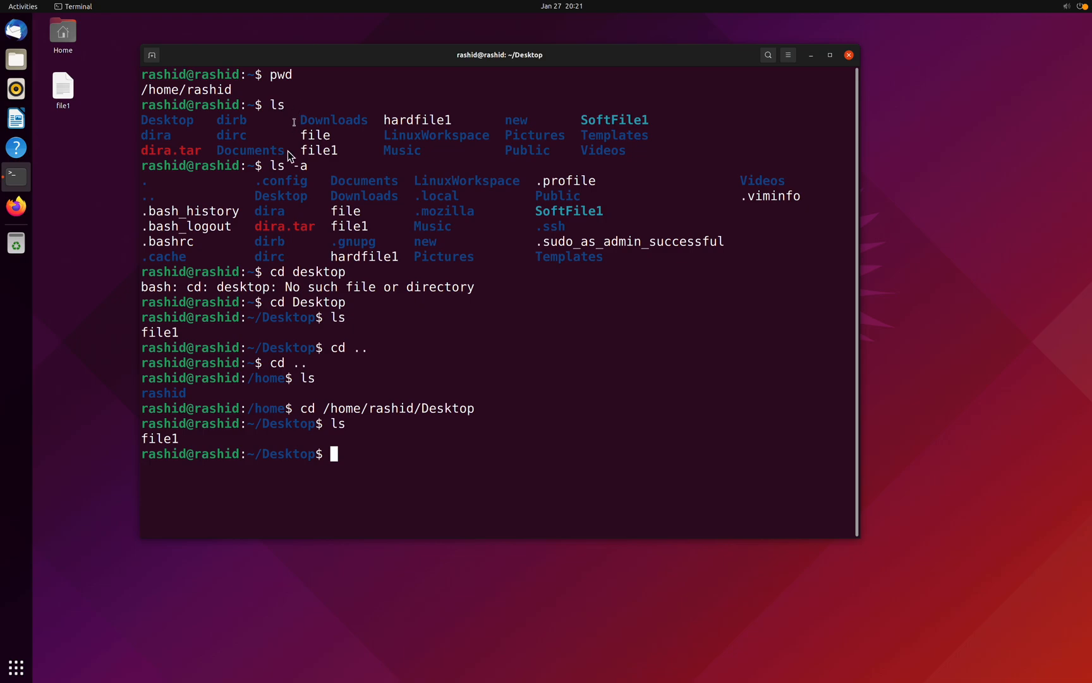
mouse_move(336, 175)
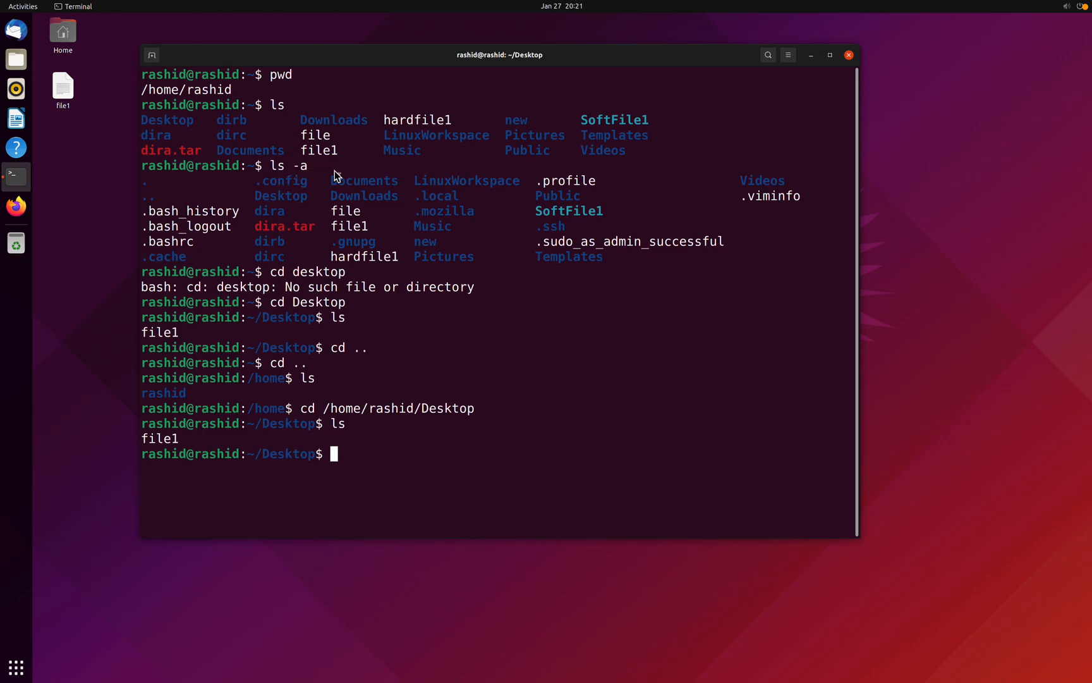